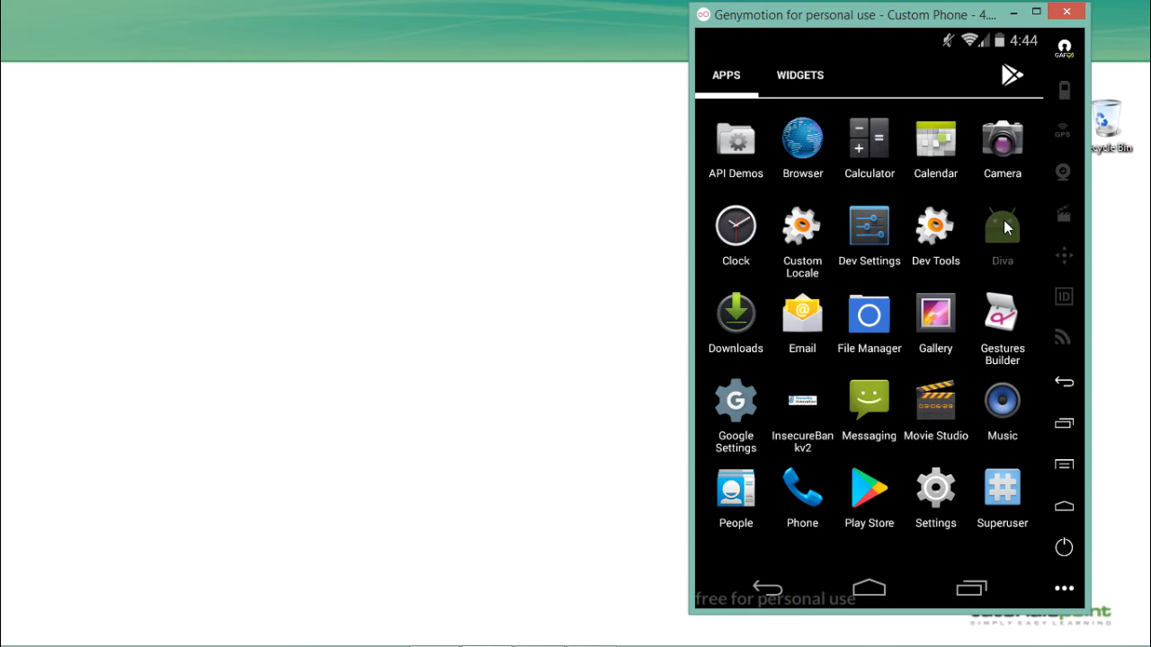
- Launch Diva and enter its '4. Insecure Data Storage - Part 2' challenge screen
click(1002, 226)
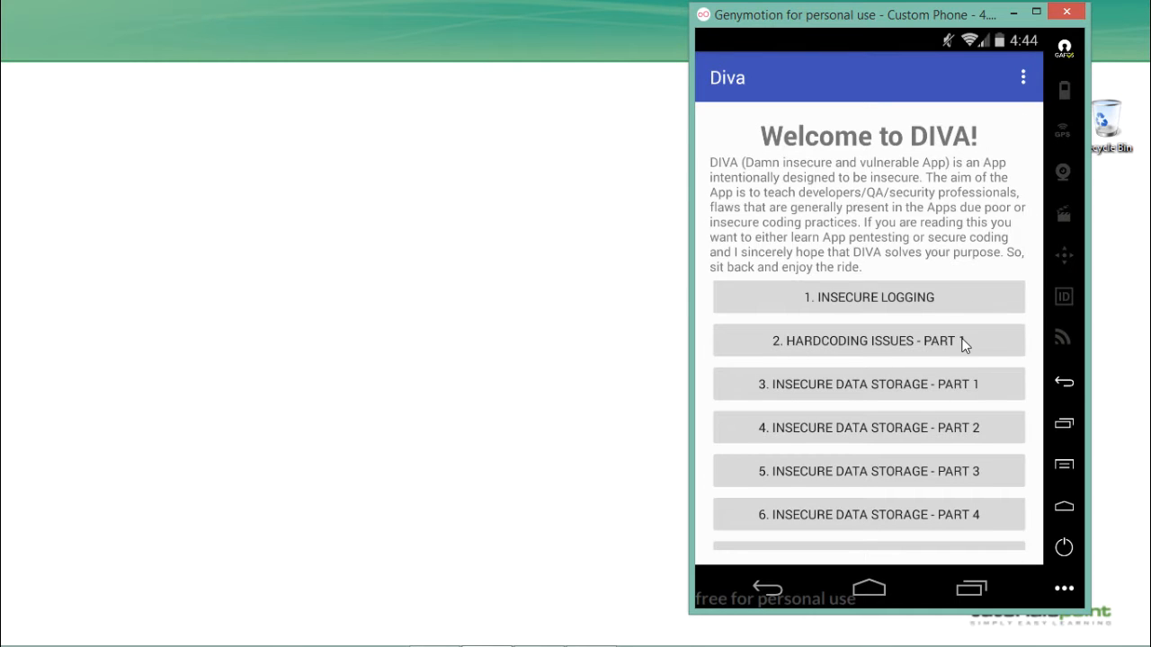
mouse_move(847, 415)
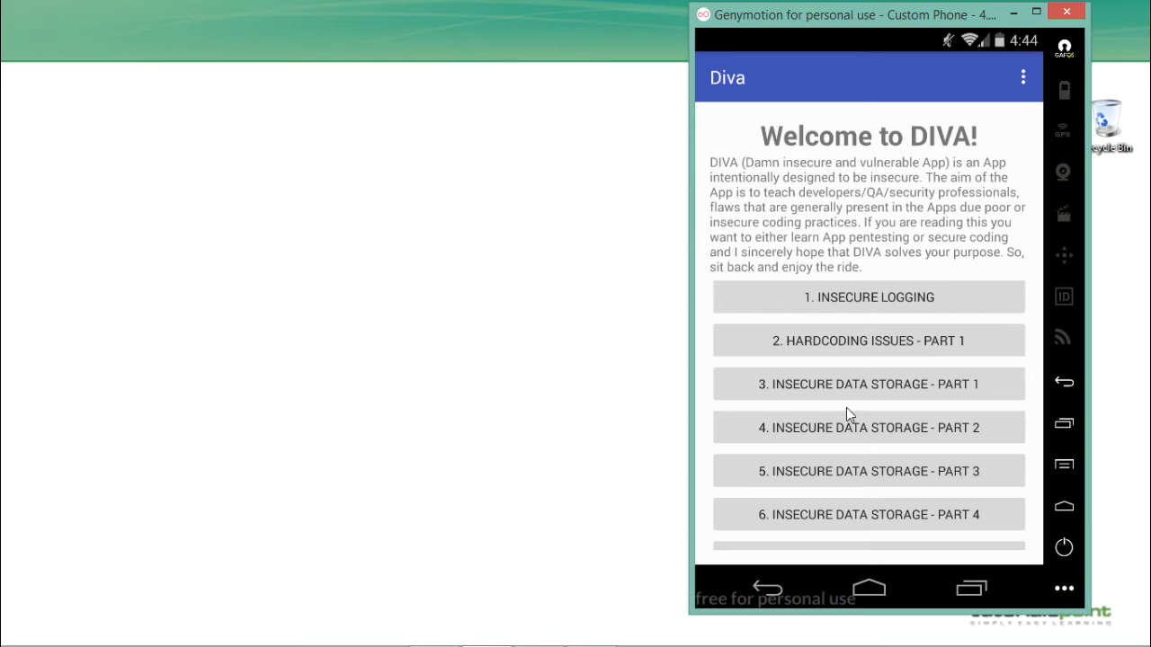
click(869, 427)
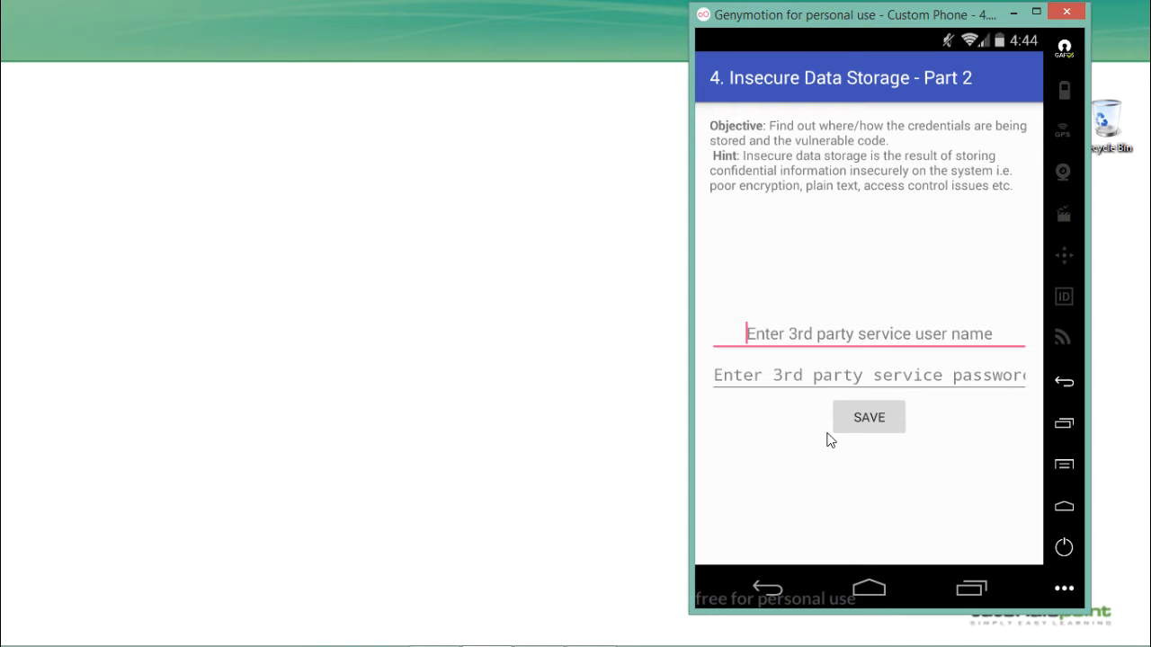
mouse_move(818, 164)
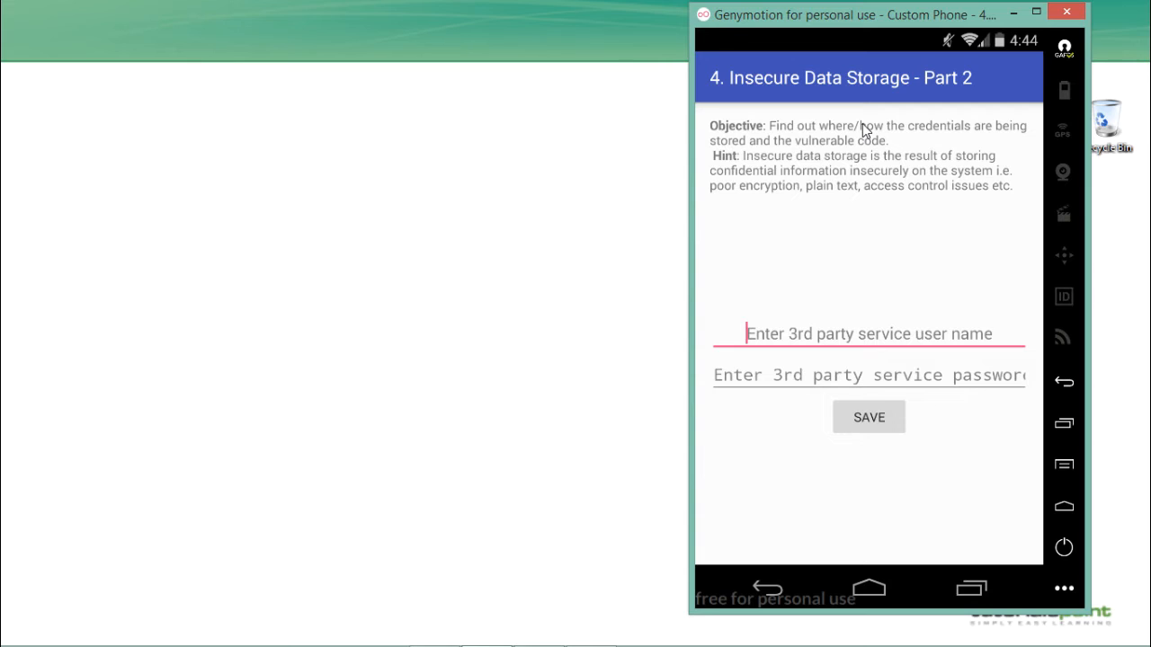
mouse_move(840, 340)
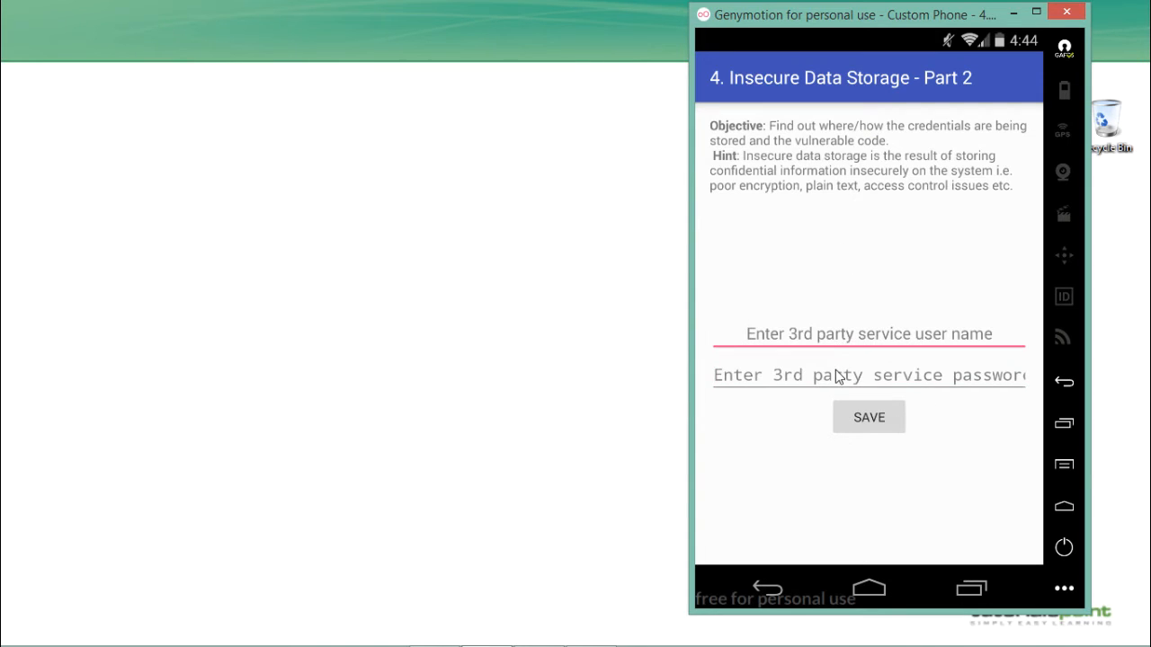
- Enter the user name 'demo' in the Part 2 challenge's first field
click(868, 333)
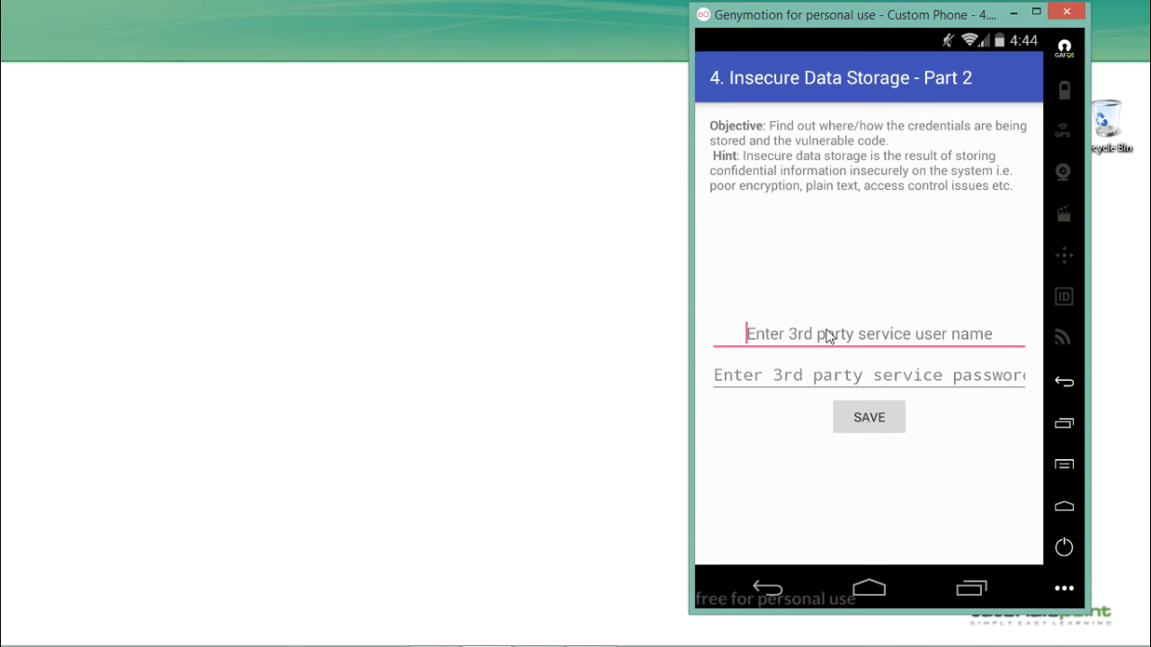
text(demo)
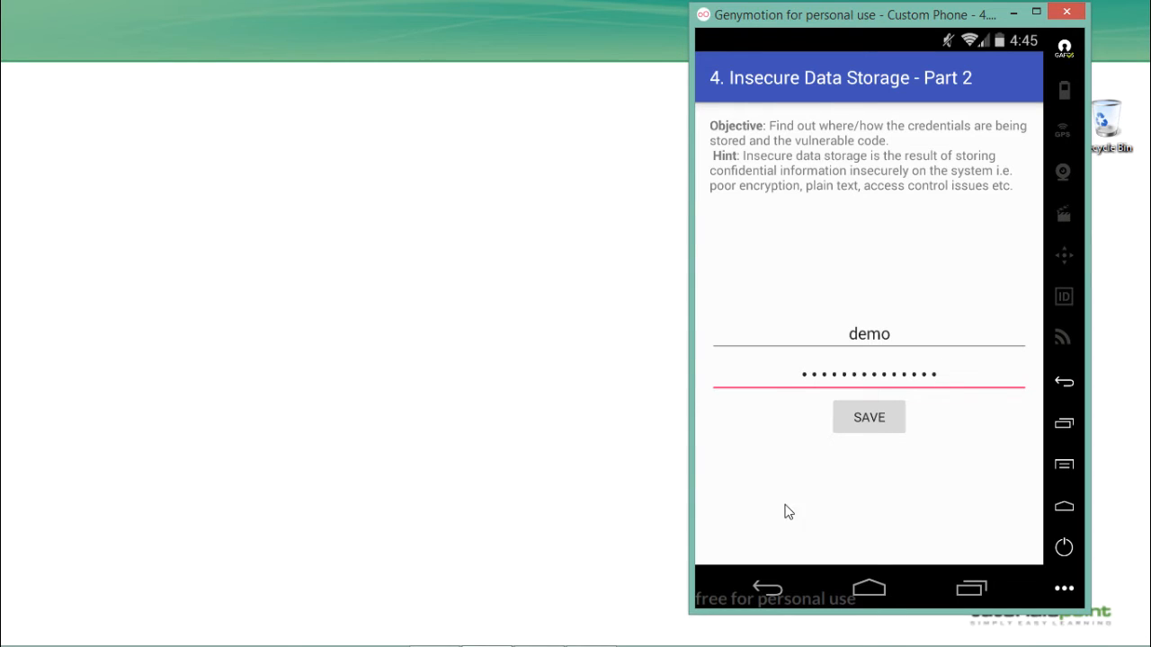
mouse_move(1064, 382)
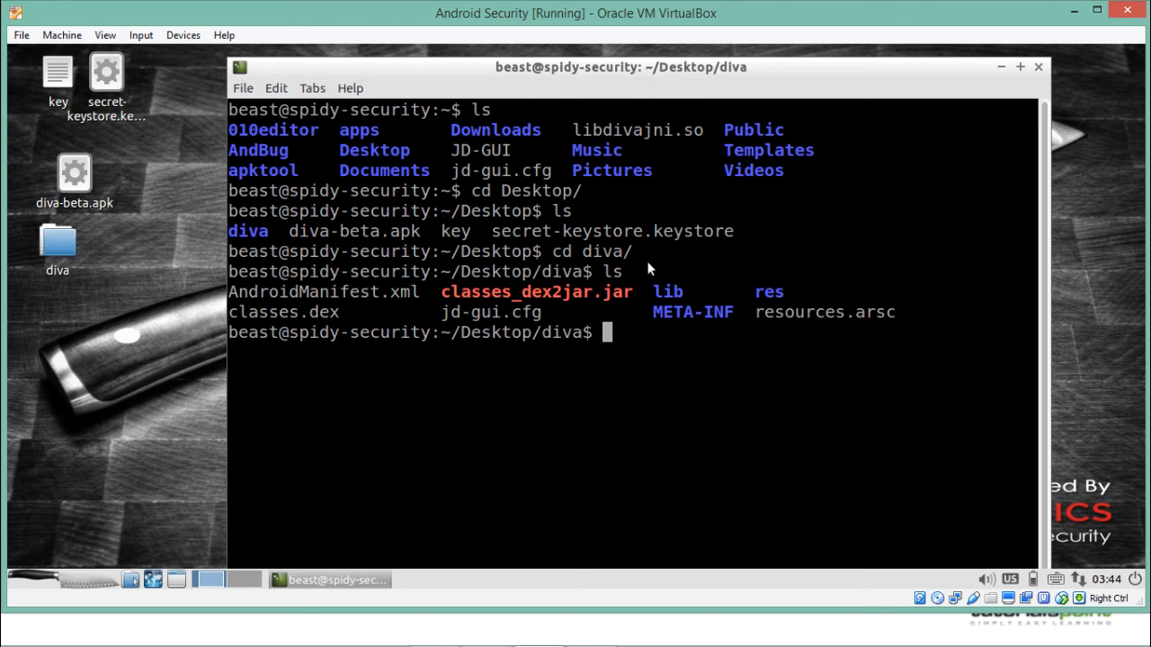
- Run 'jd-gui classes_dex2jar.jar' to load the DIVA jar into the Java decompiler
double_click(536, 291)
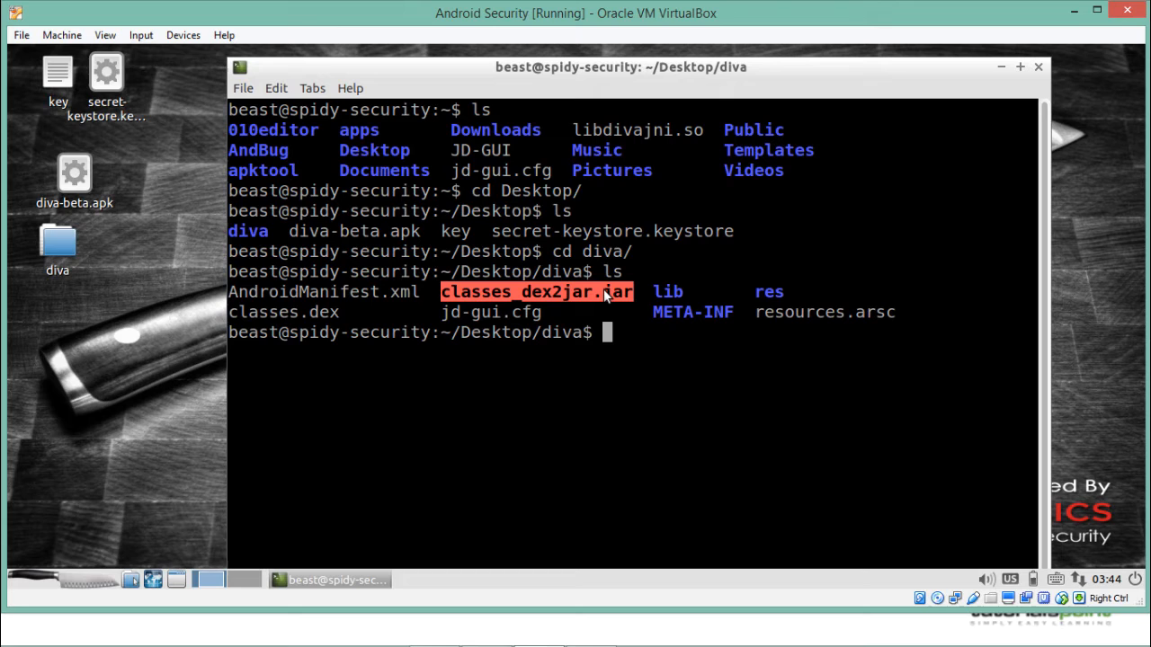
text(jd-)
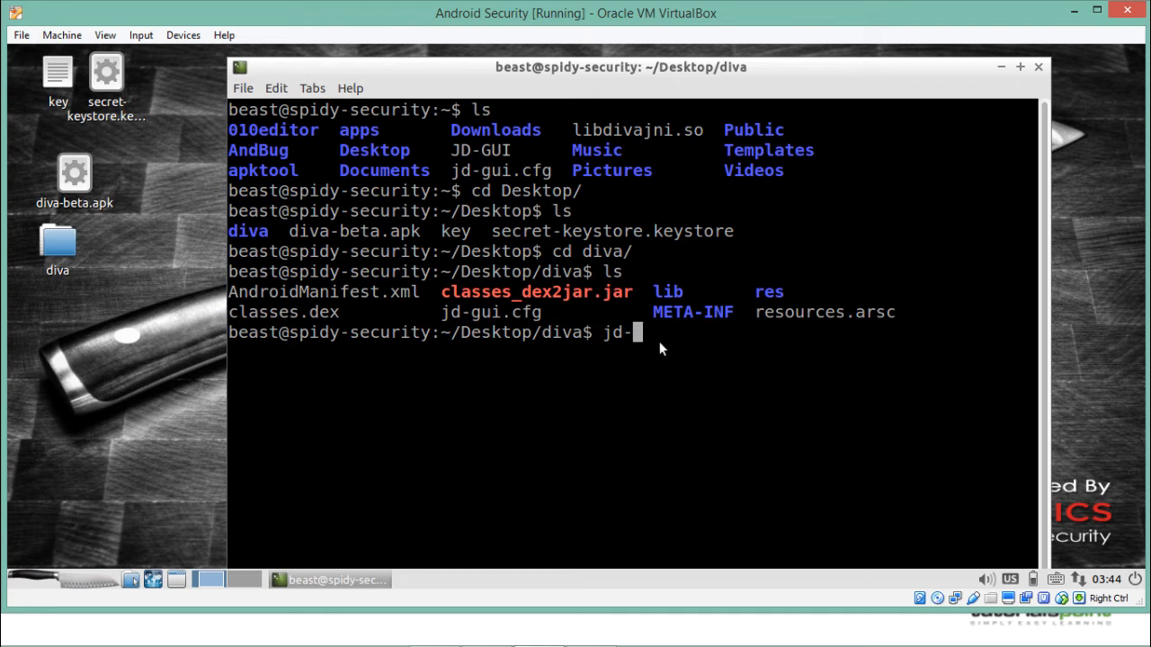
text(gui)
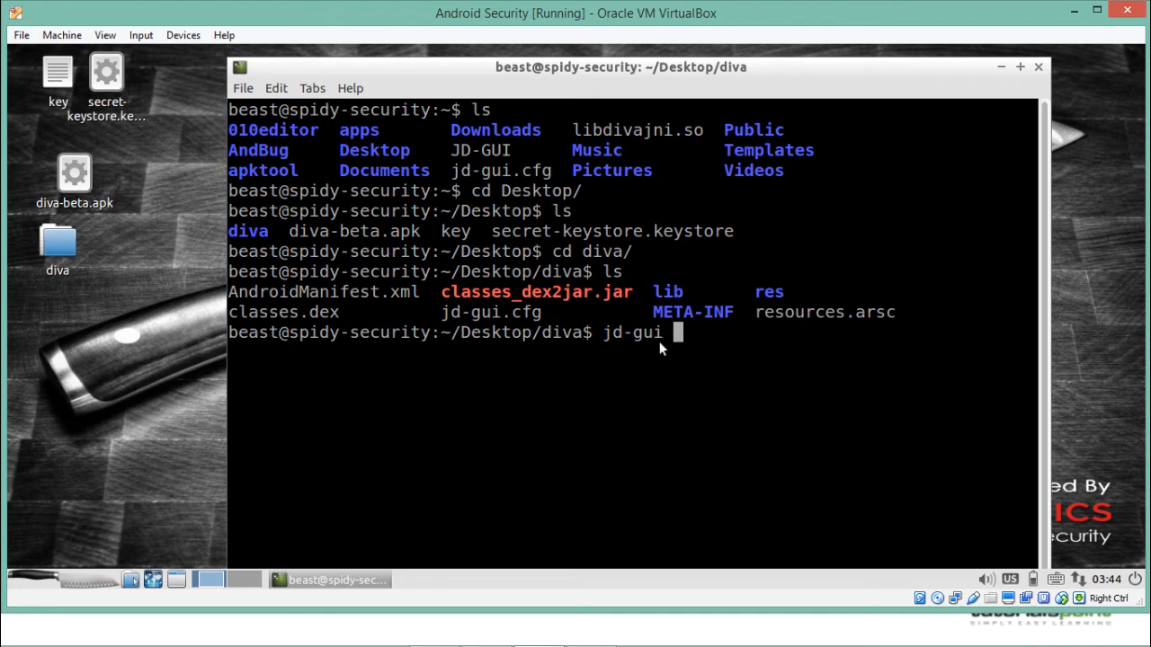
text(classes)
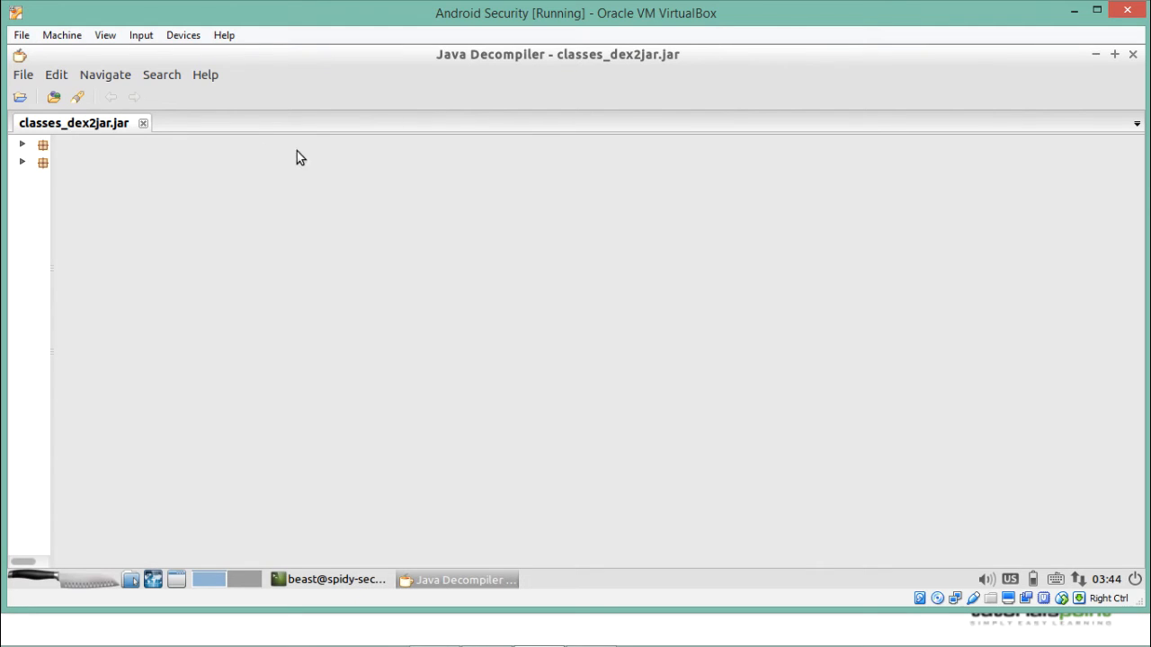
mouse_move(63, 160)
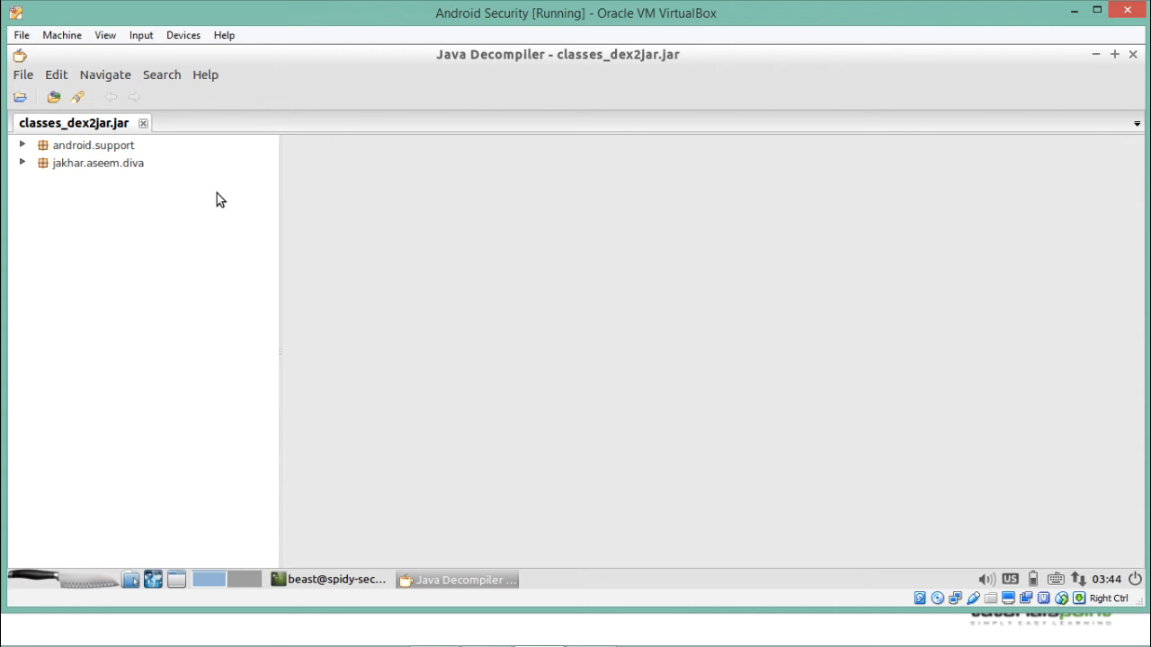
- Expand jakhar.aseem.diva and show the InsecureDataStorage2Activity source with its myuser table code
click(97, 162)
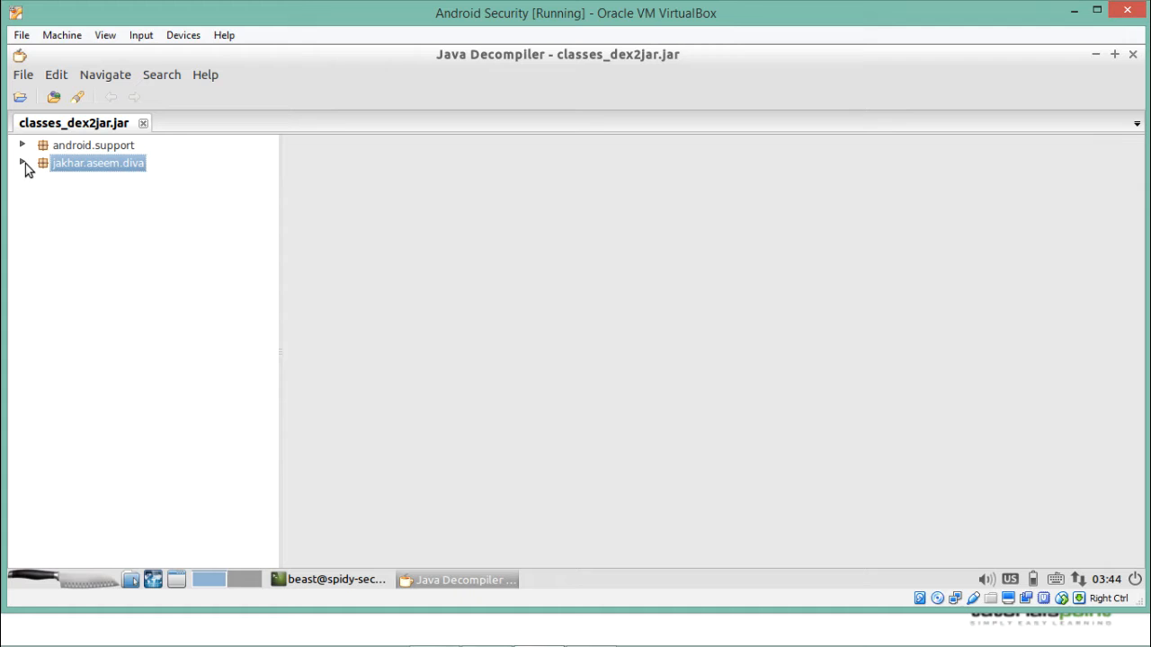
click(21, 162)
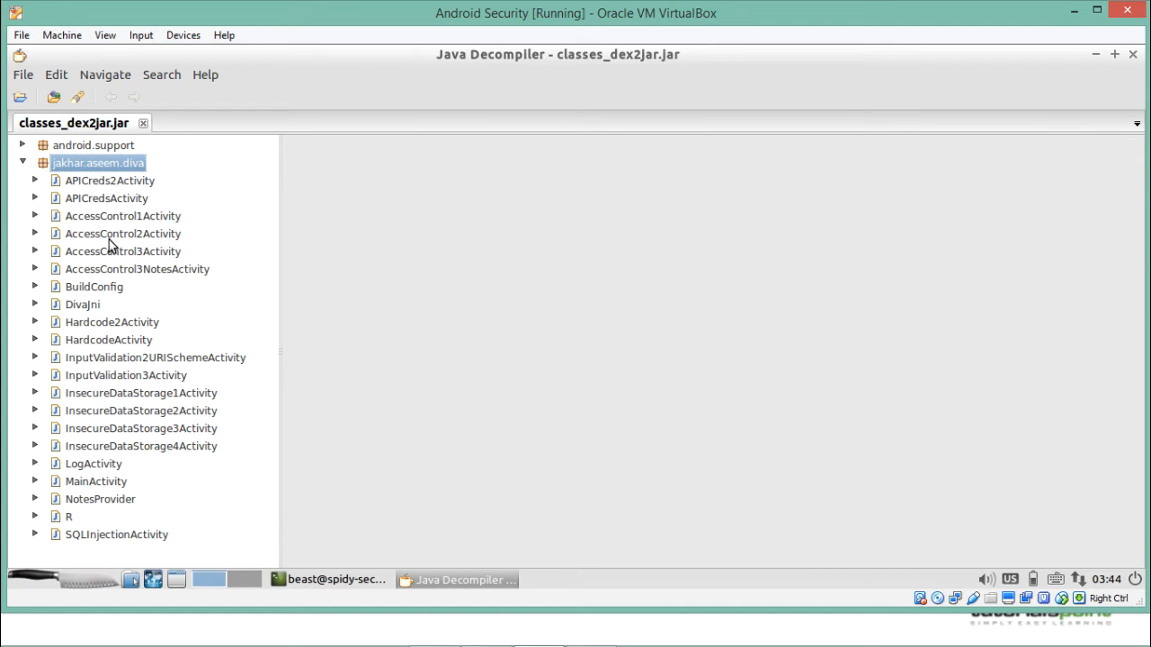
double_click(141, 411)
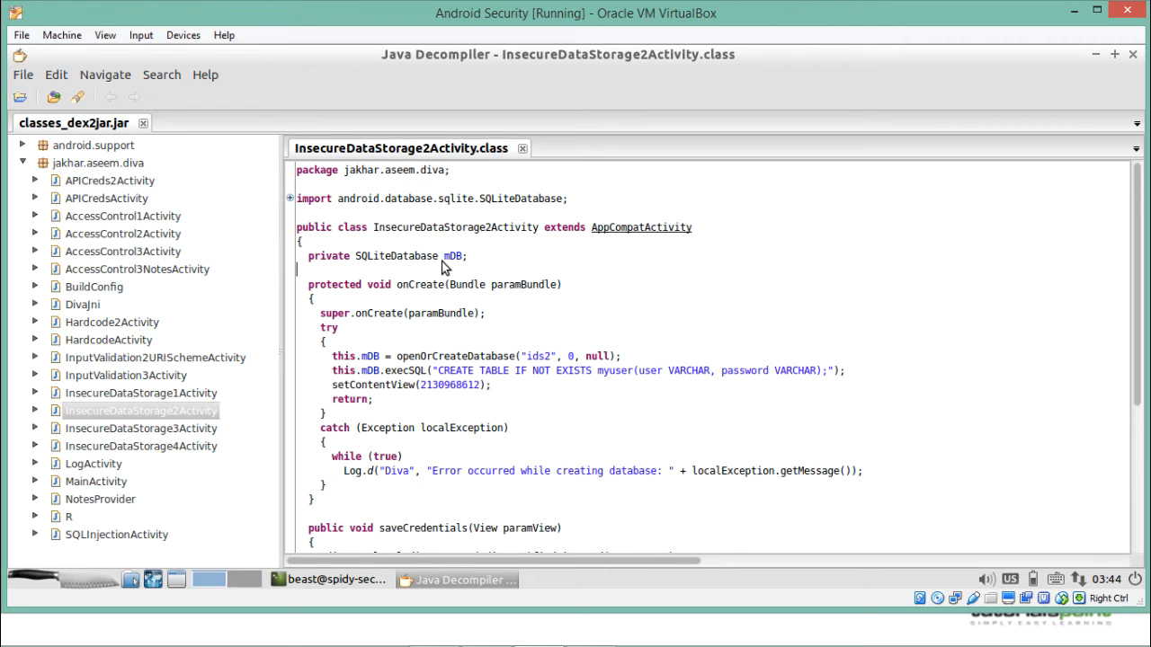
mouse_move(357, 257)
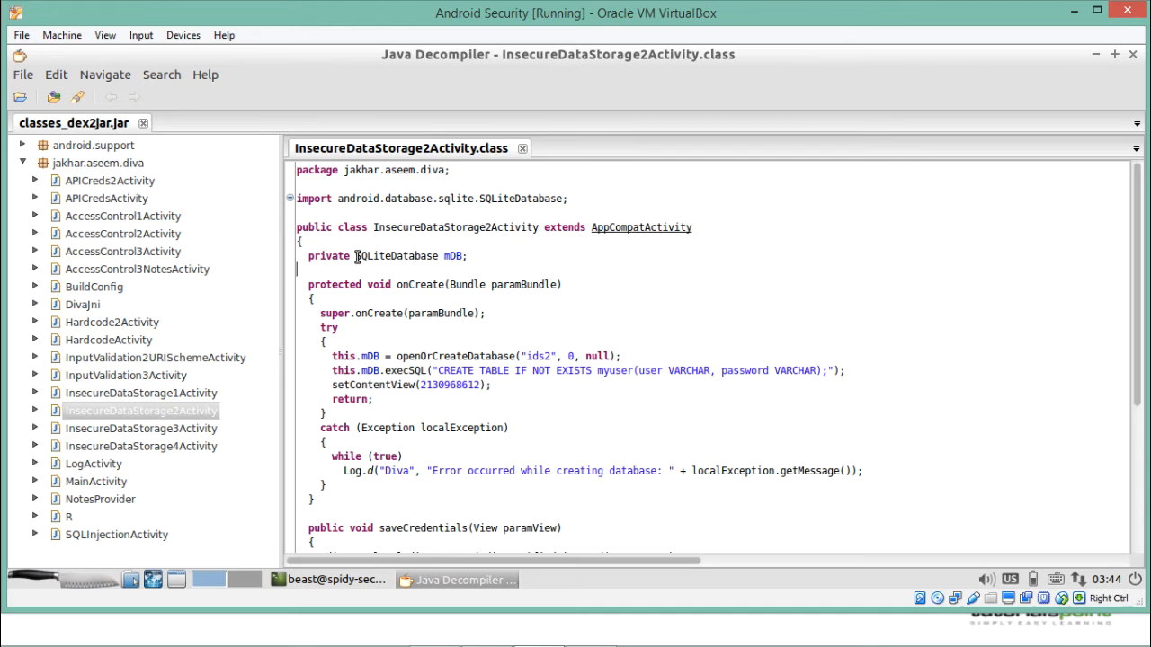
- Highlight the SQLiteDatabase mDB field and the openOrCreateDatabase("ids2") call in the code
double_click(395, 255)
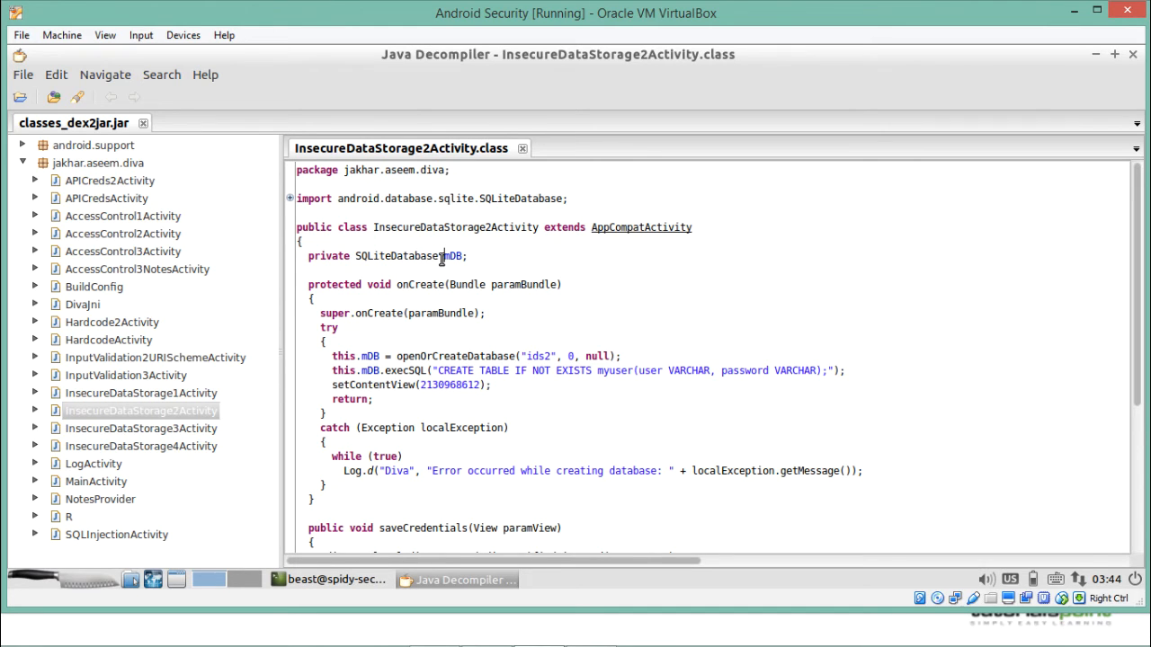
double_click(453, 255)
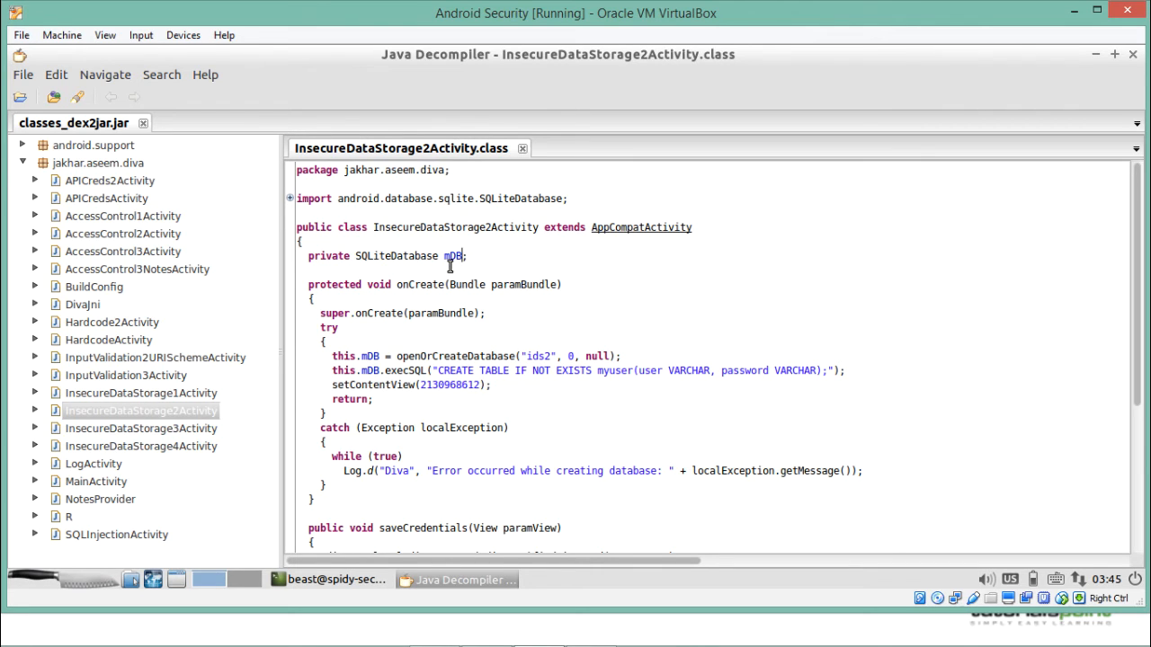
click(450, 255)
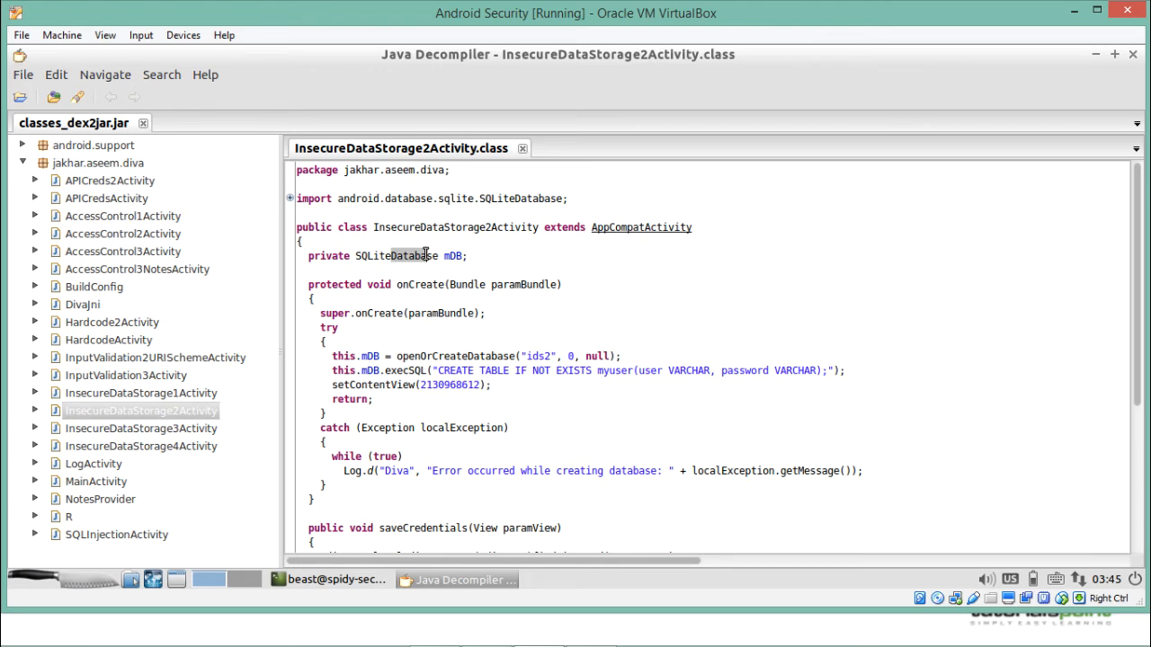
double_click(396, 255)
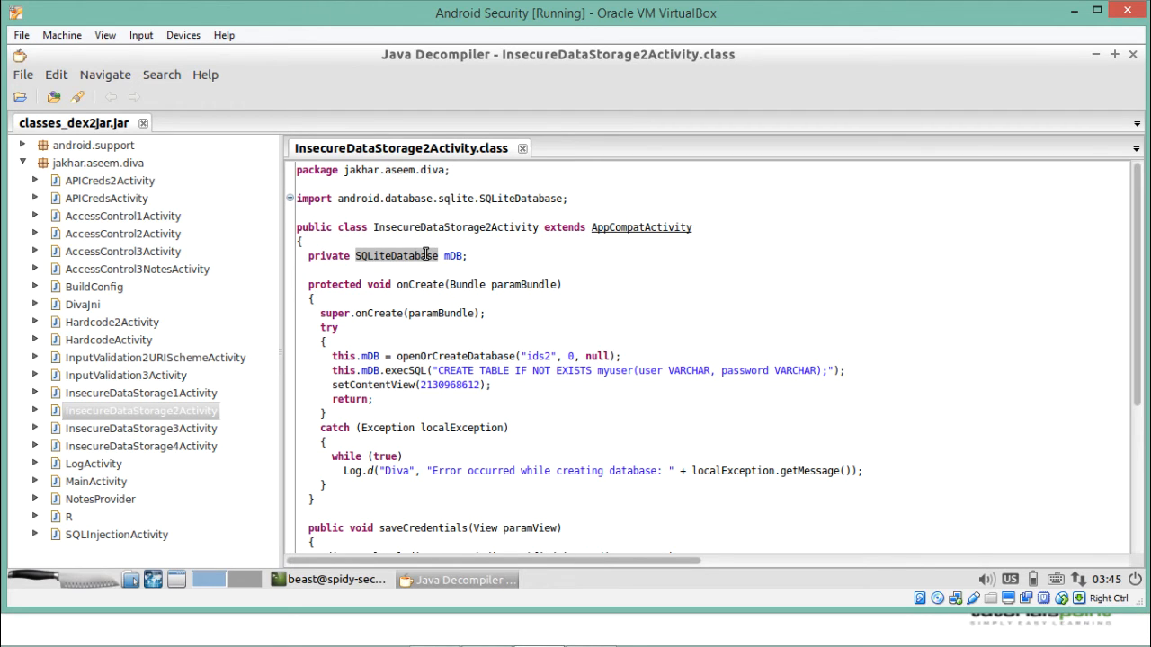
mouse_move(440, 303)
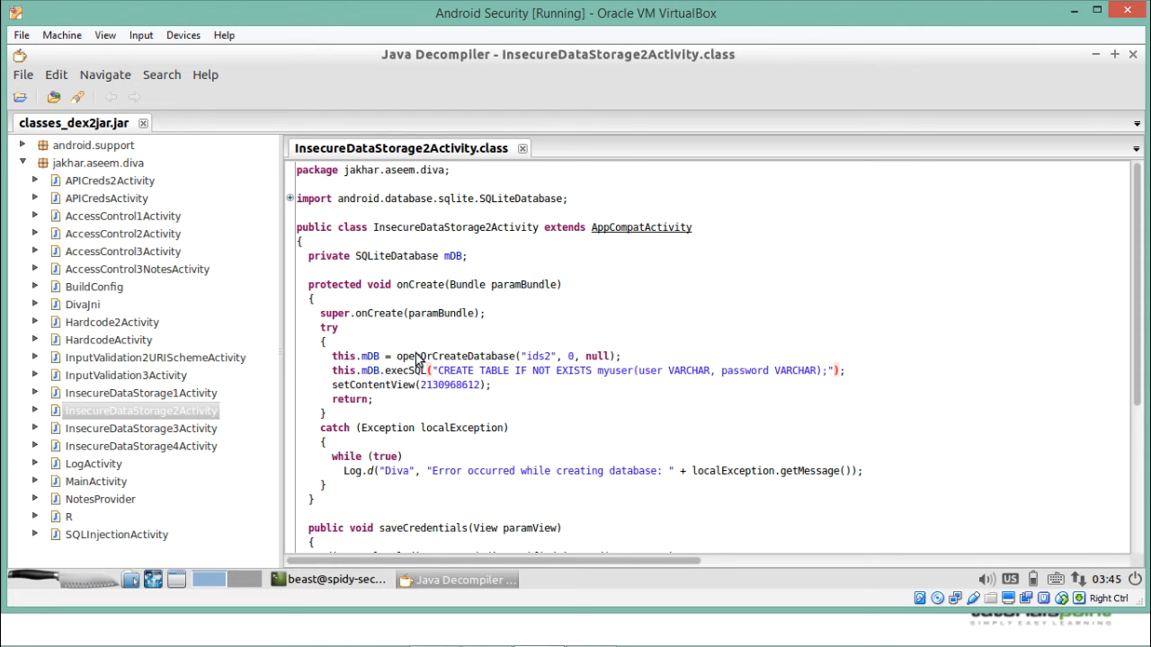
double_click(456, 357)
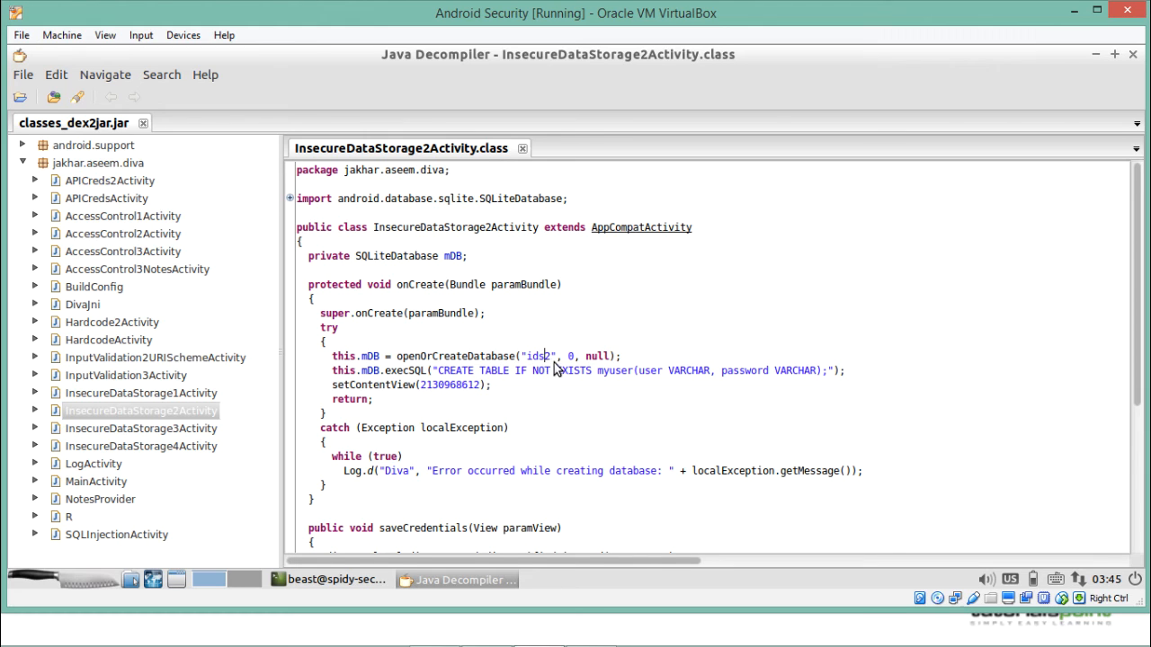
double_click(538, 356)
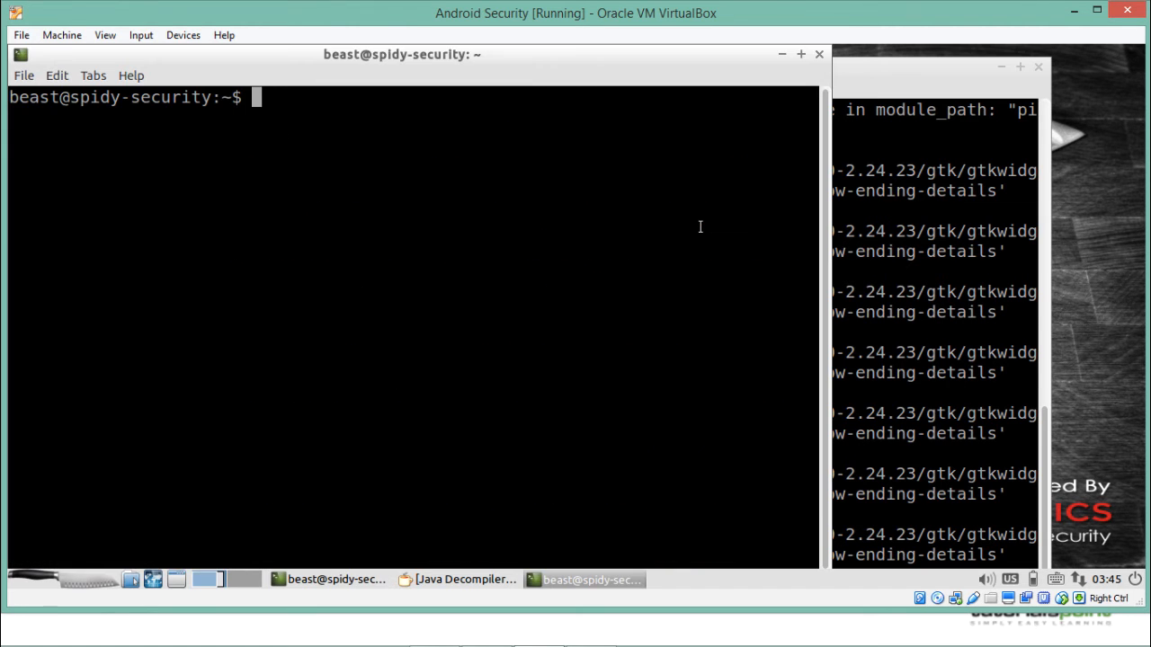
- Start an adb shell and change into /data/data/jakhar.aseem.diva
text(adb sshe)
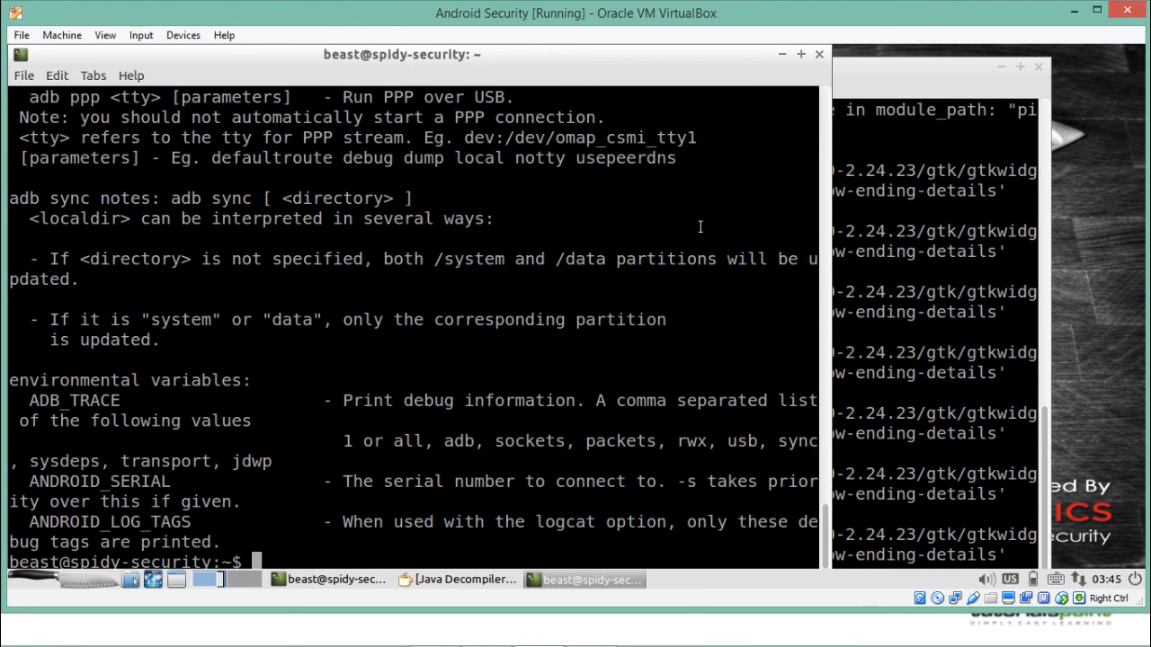
text(adb shell)
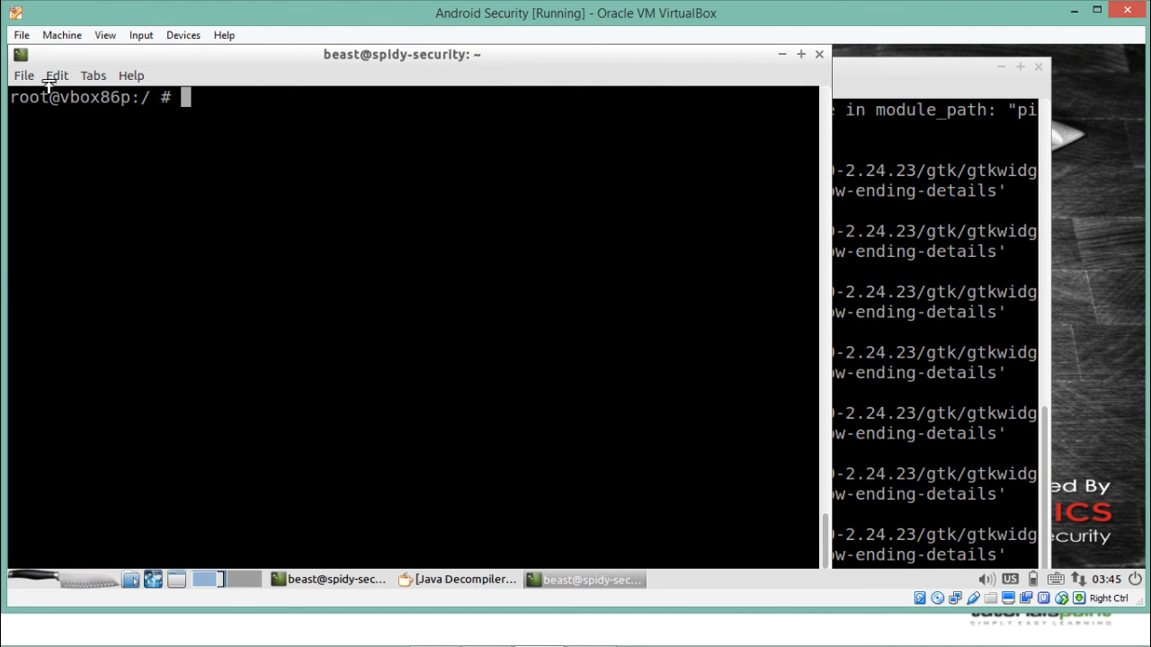
text(cd)
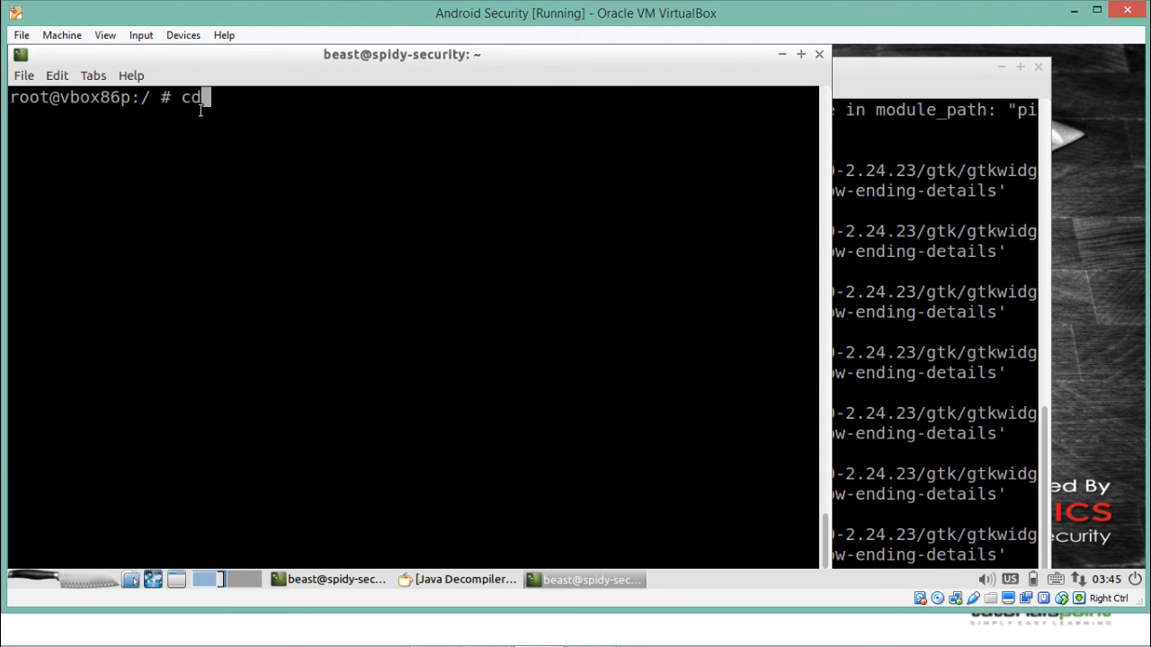
text(/data/data)
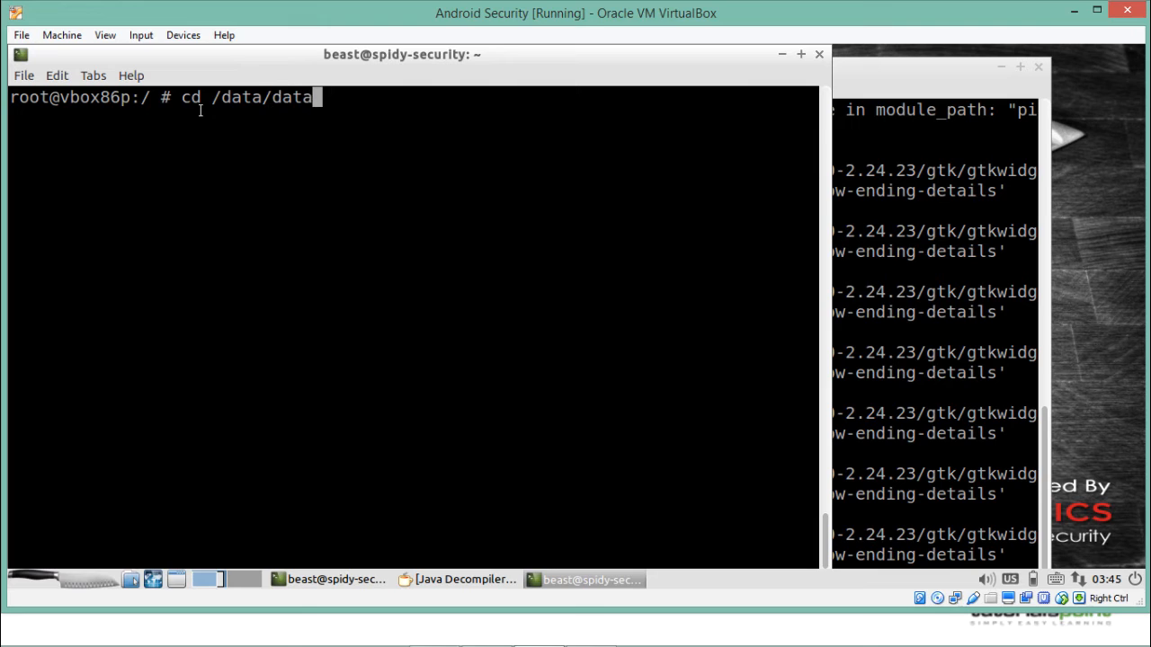
text(cd jakhar.aseem.diva/)
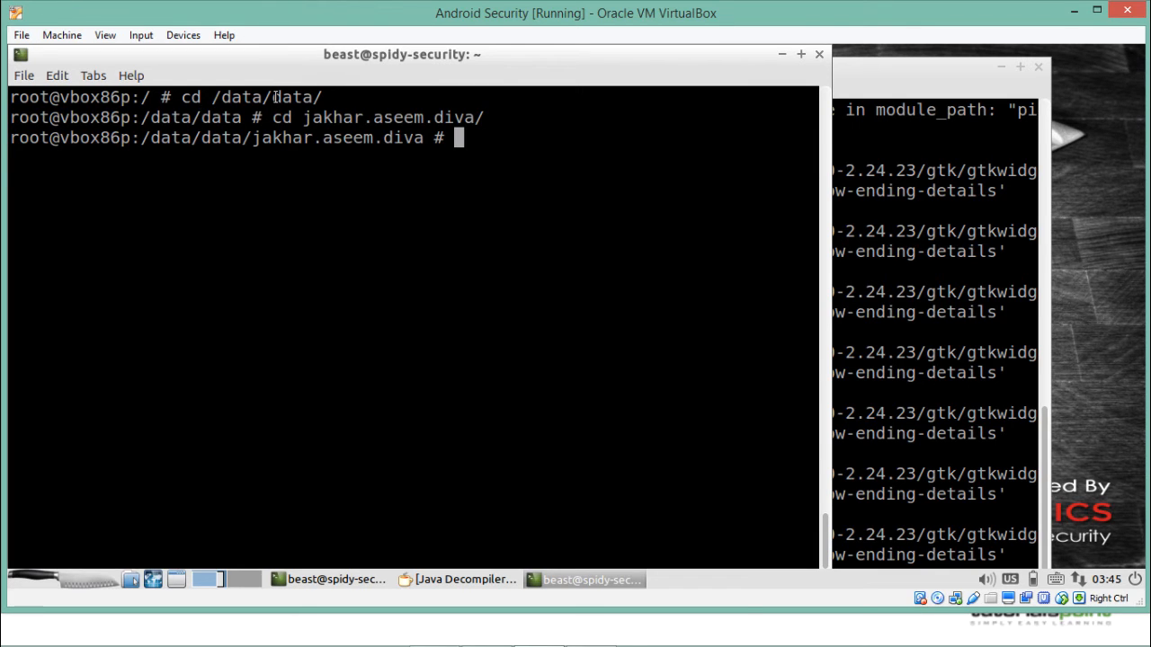
mouse_move(508, 149)
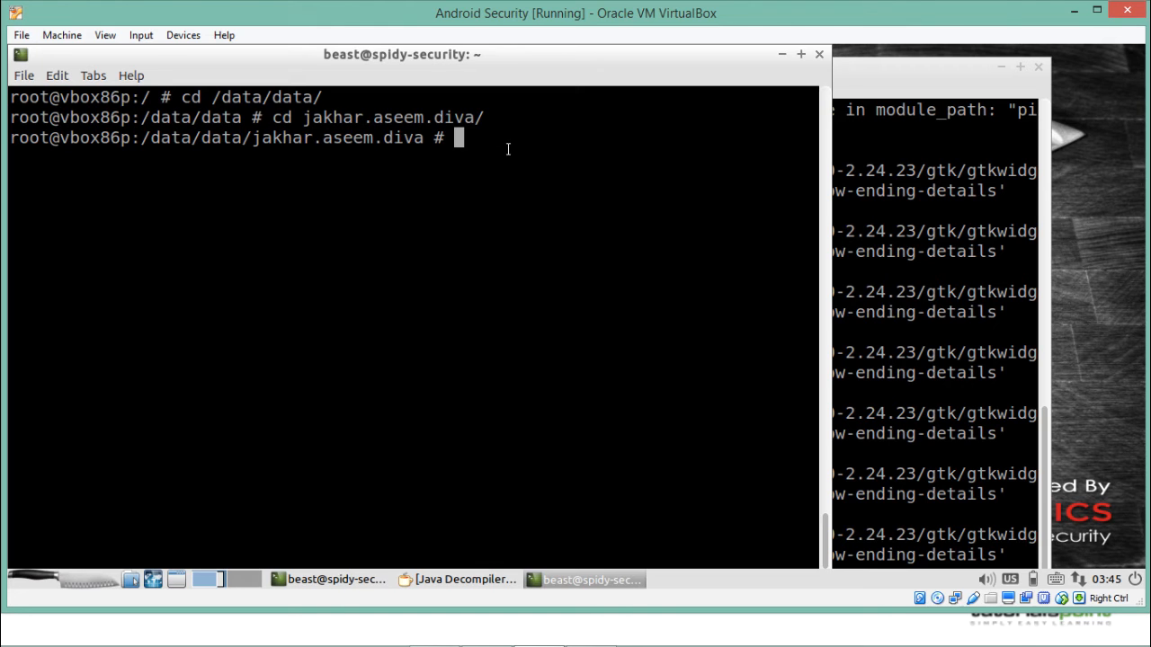
- Enter the databases folder and list it, showing divanotes.db and ids2
text(ls)
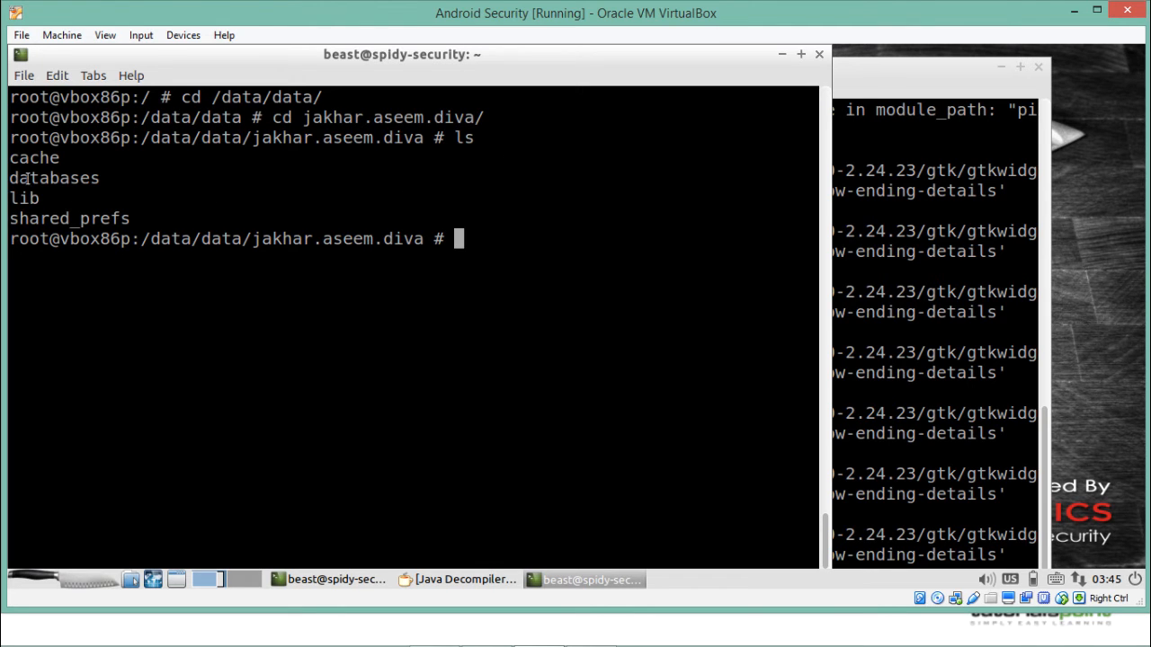
text(cd)
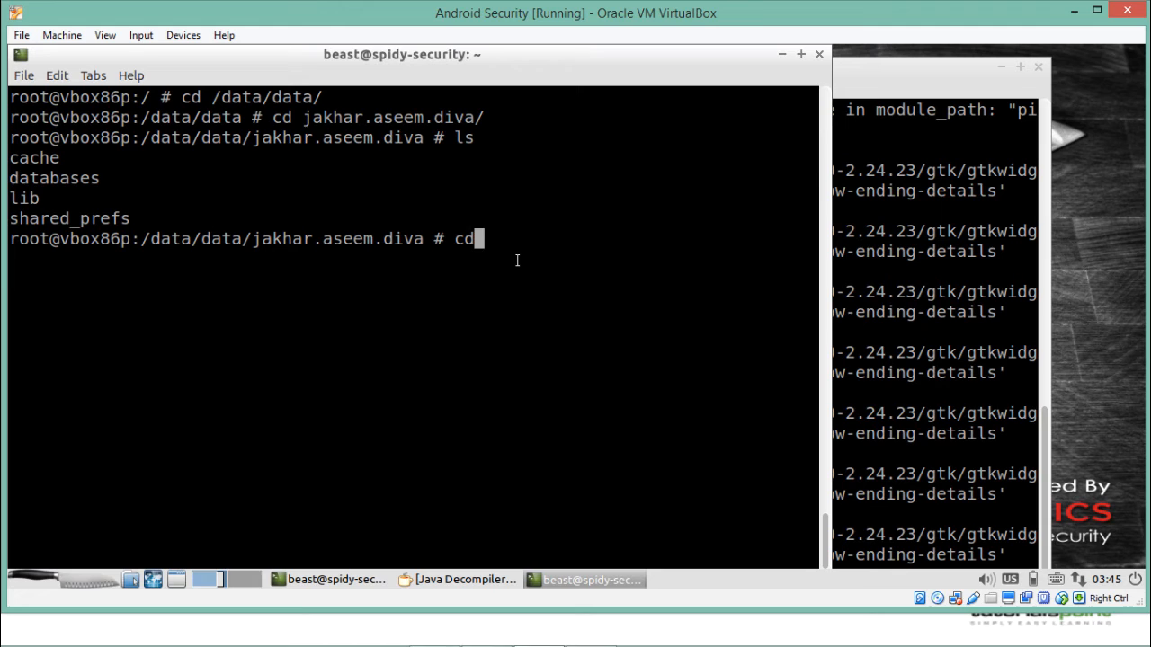
text(databases/)
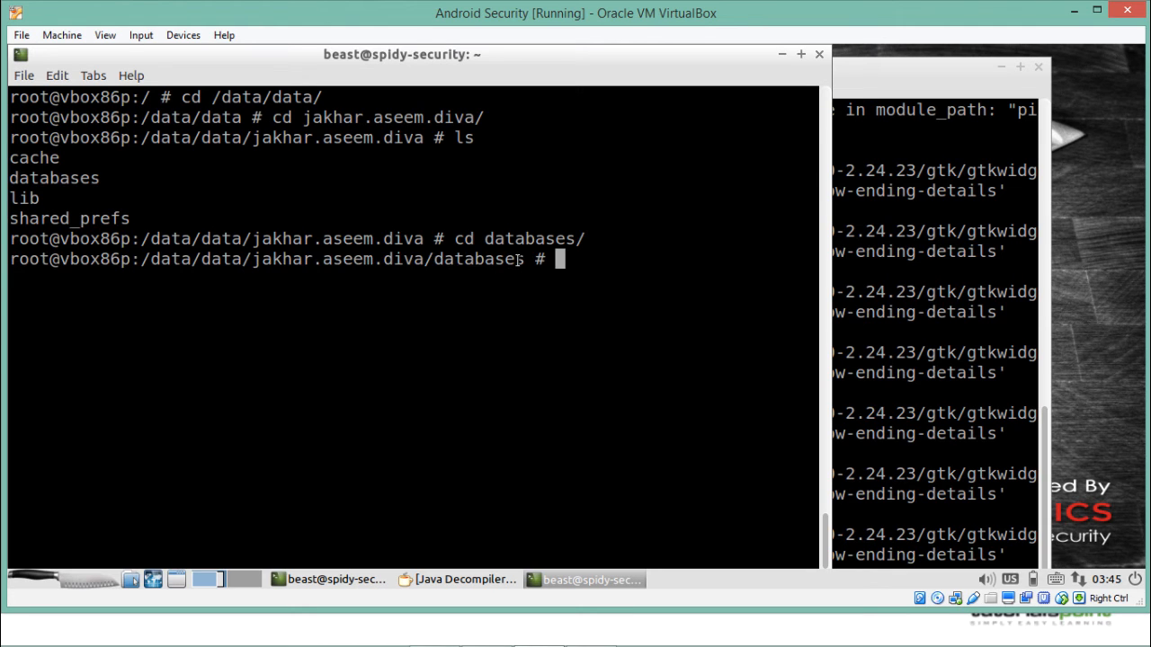
text(ls)
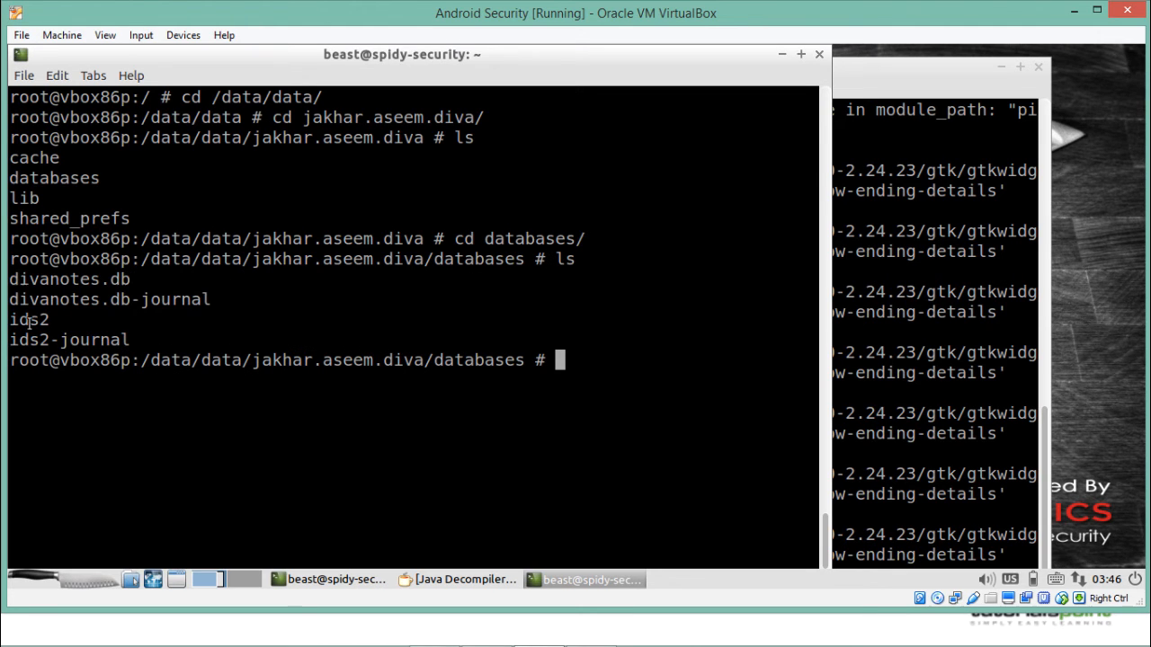
text(cl)
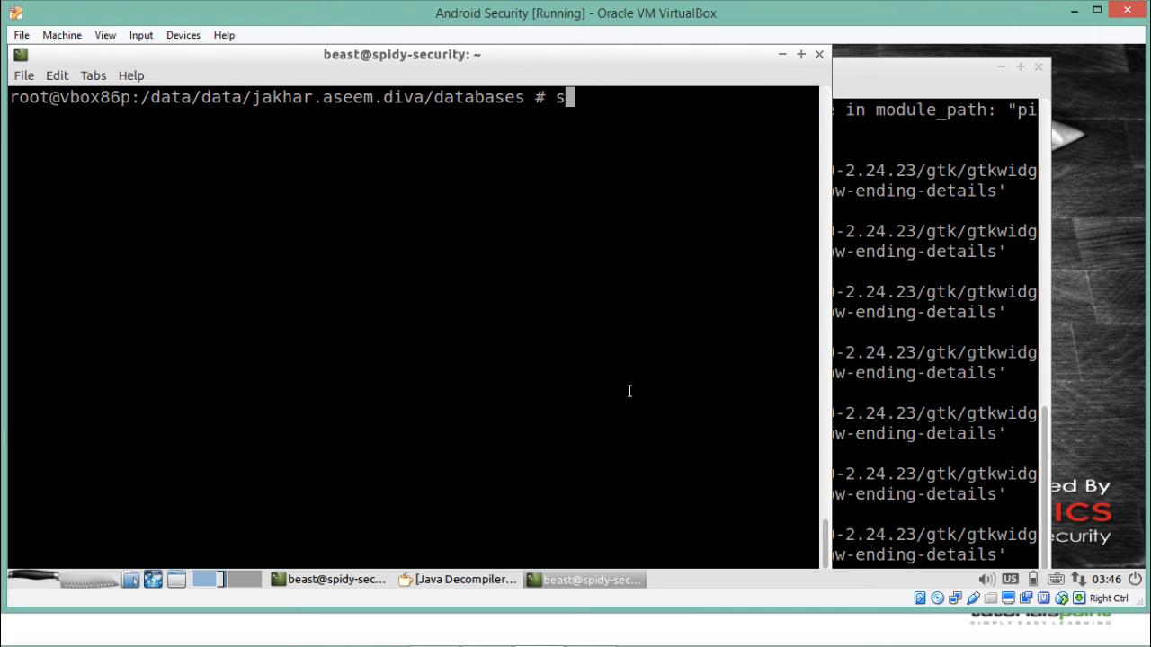
- Run 'sqlite3 ids2' to reach the sqlite> prompt and begin the .tables command
text(qlite)
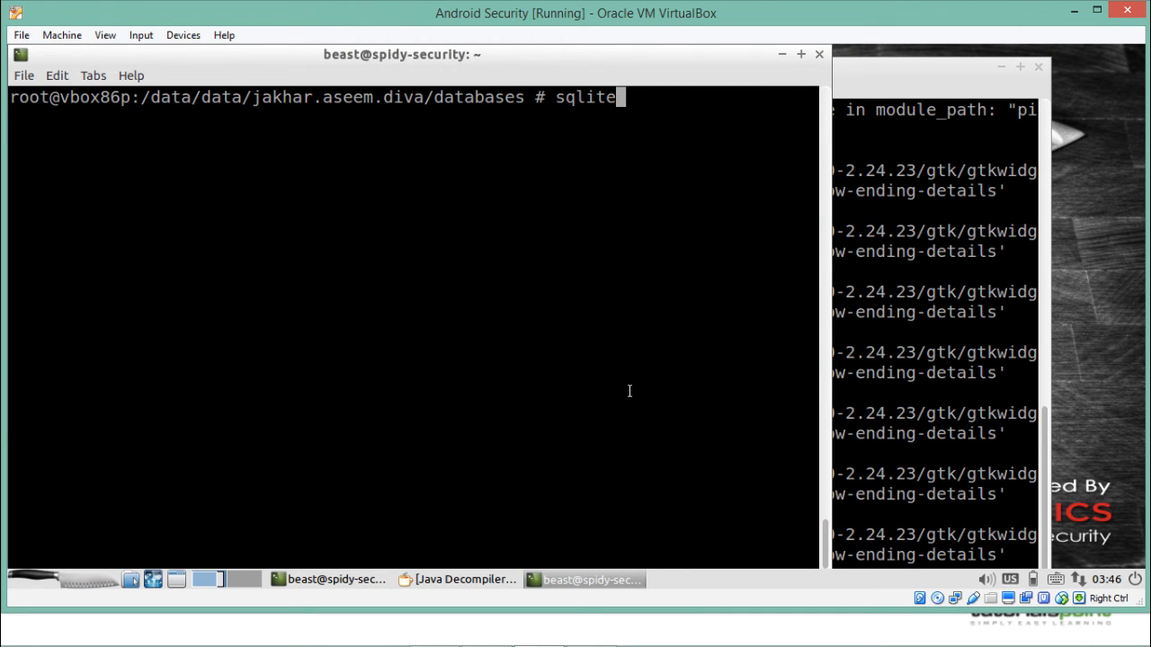
text(3)
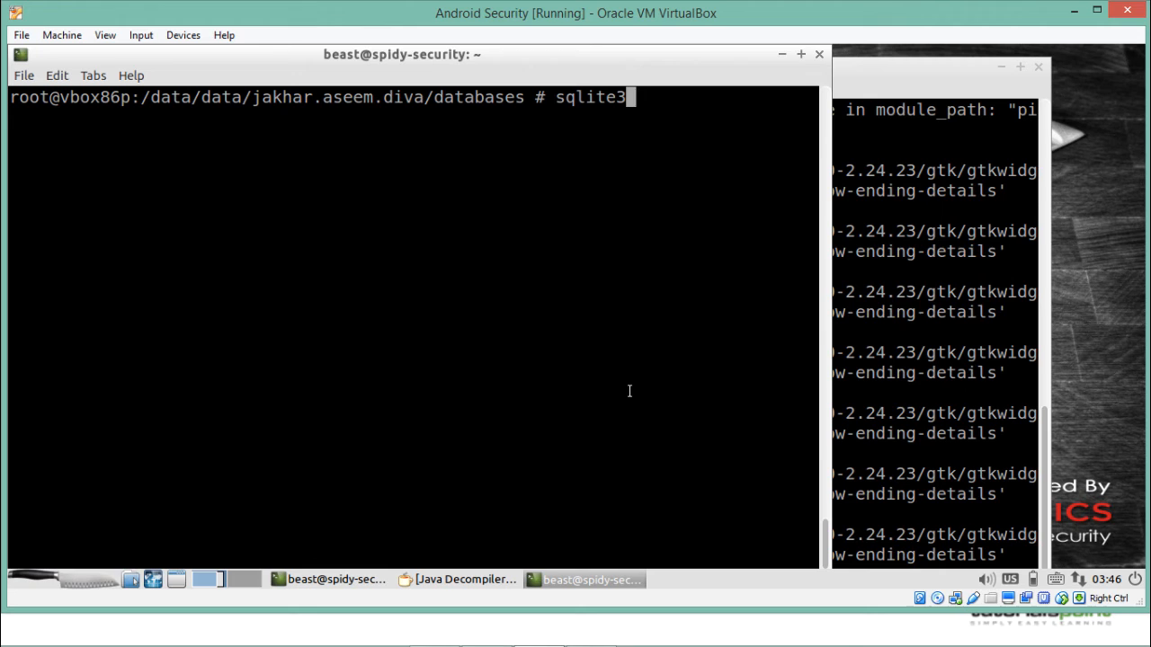
text(ids2)
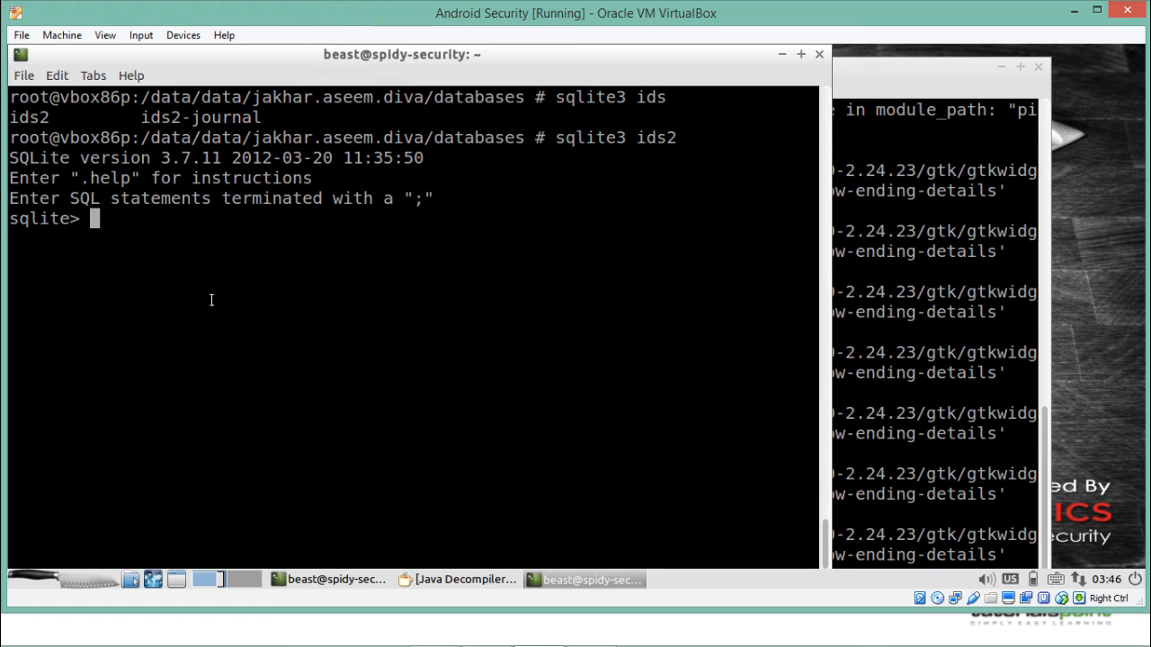
mouse_move(104, 218)
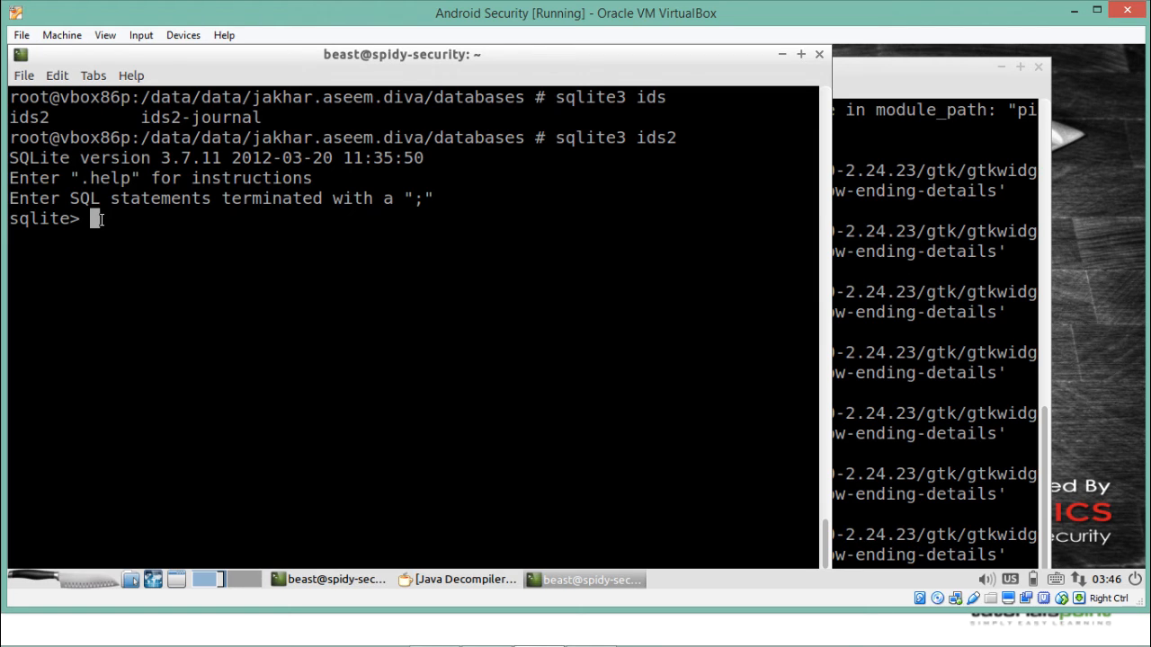
text(.tables)
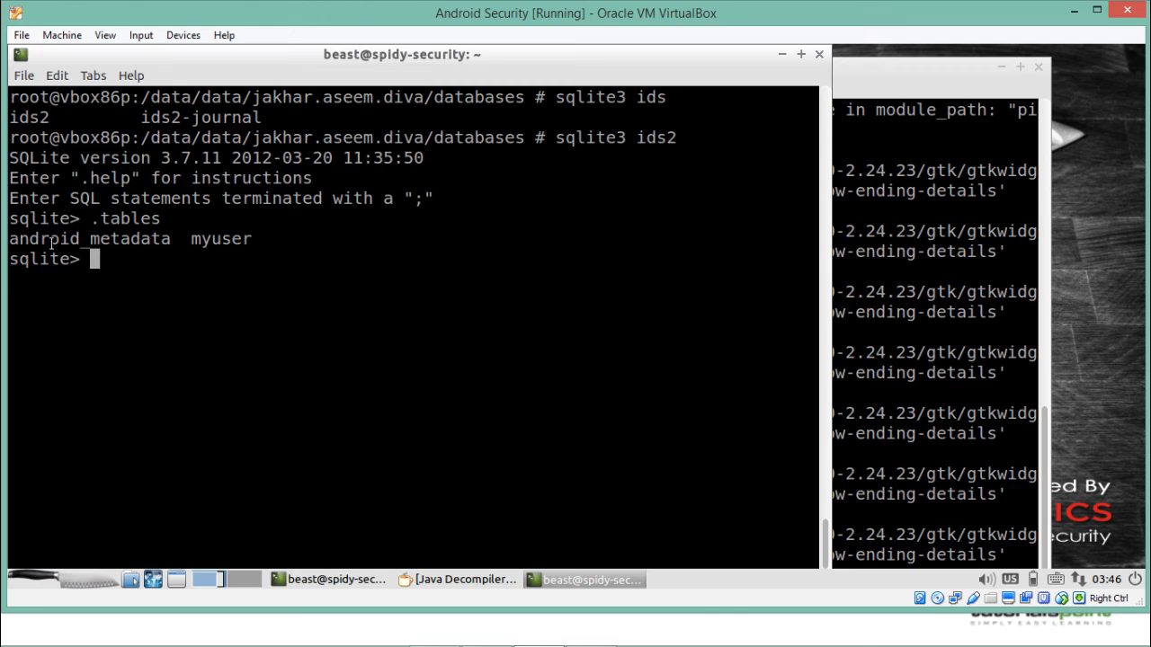
- Select the listed table output showing android_metadata and myuser
double_click(221, 239)
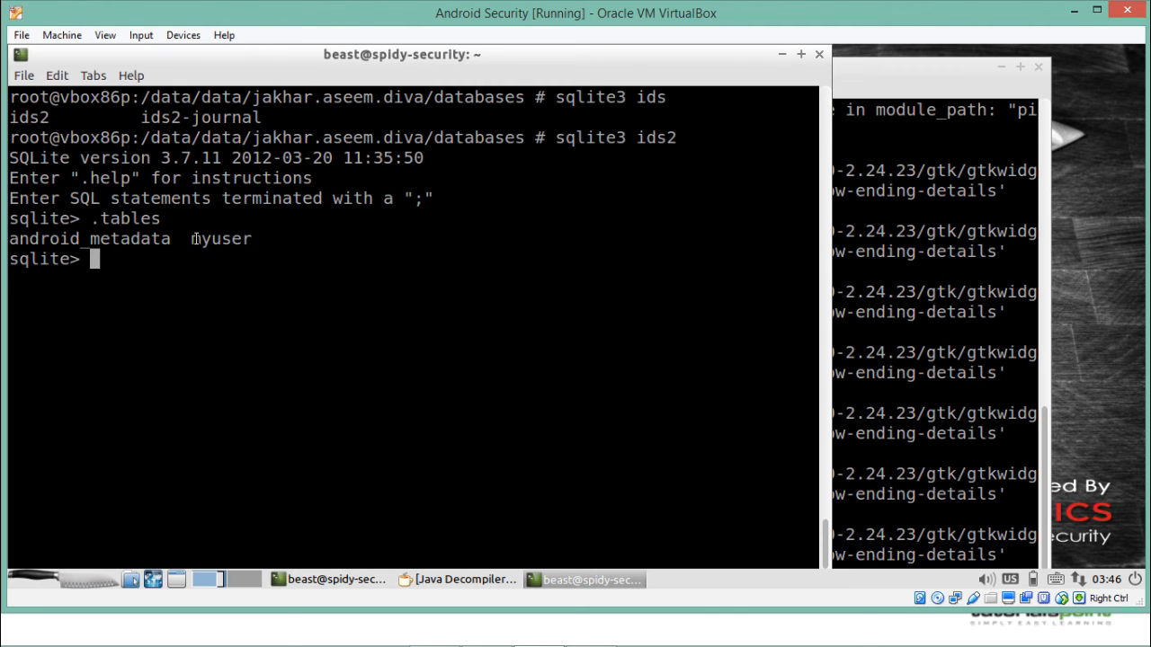
double_click(221, 239)
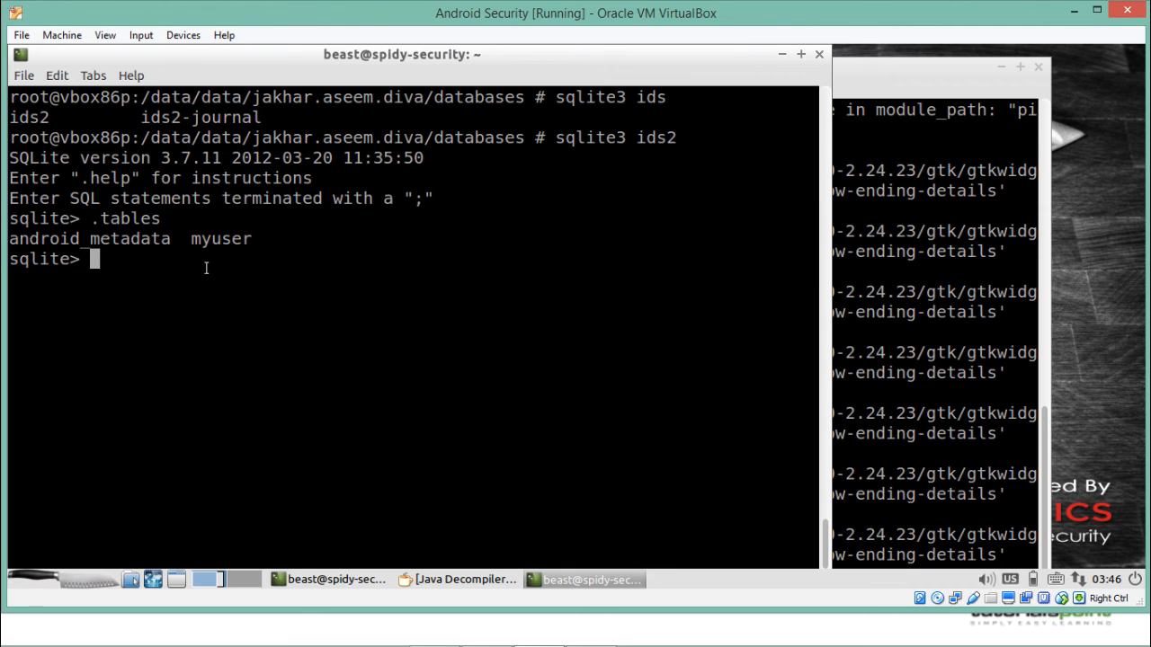
double_click(221, 238)
text(select * from myuser;)
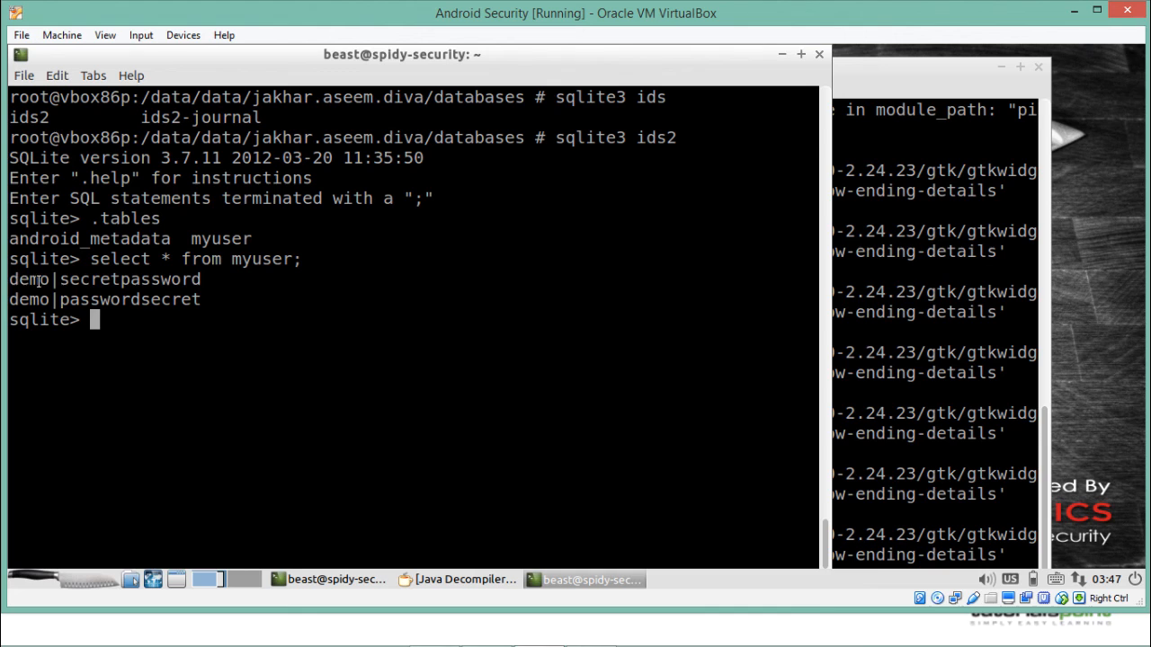
double_click(90, 278)
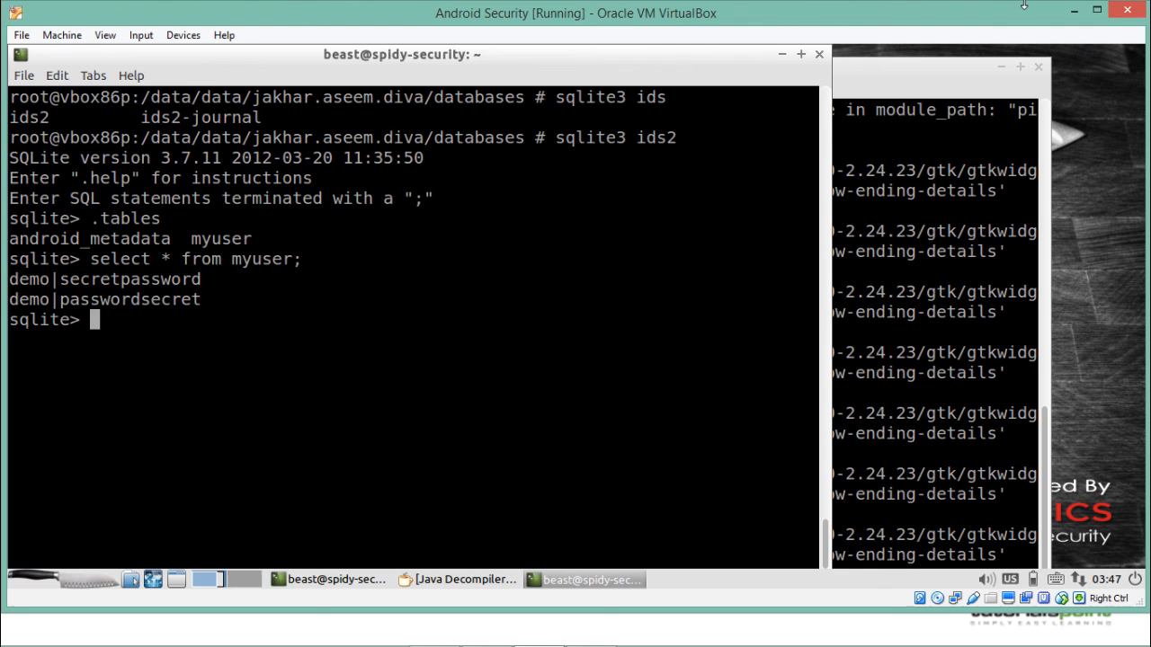
mouse_move(1084, 27)
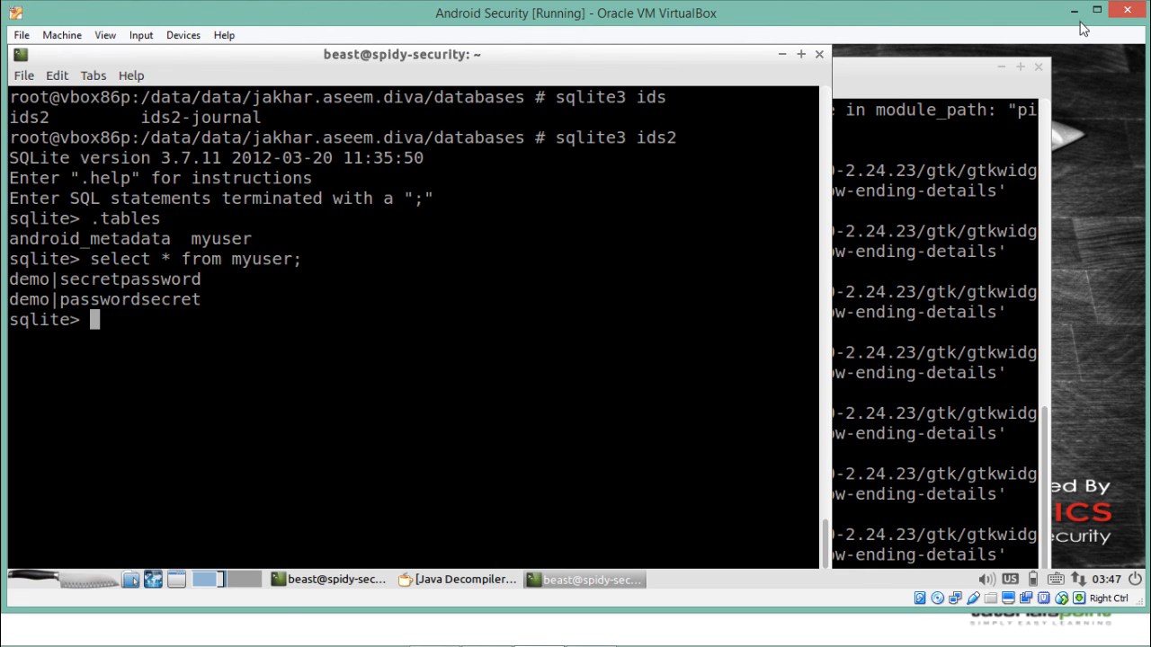